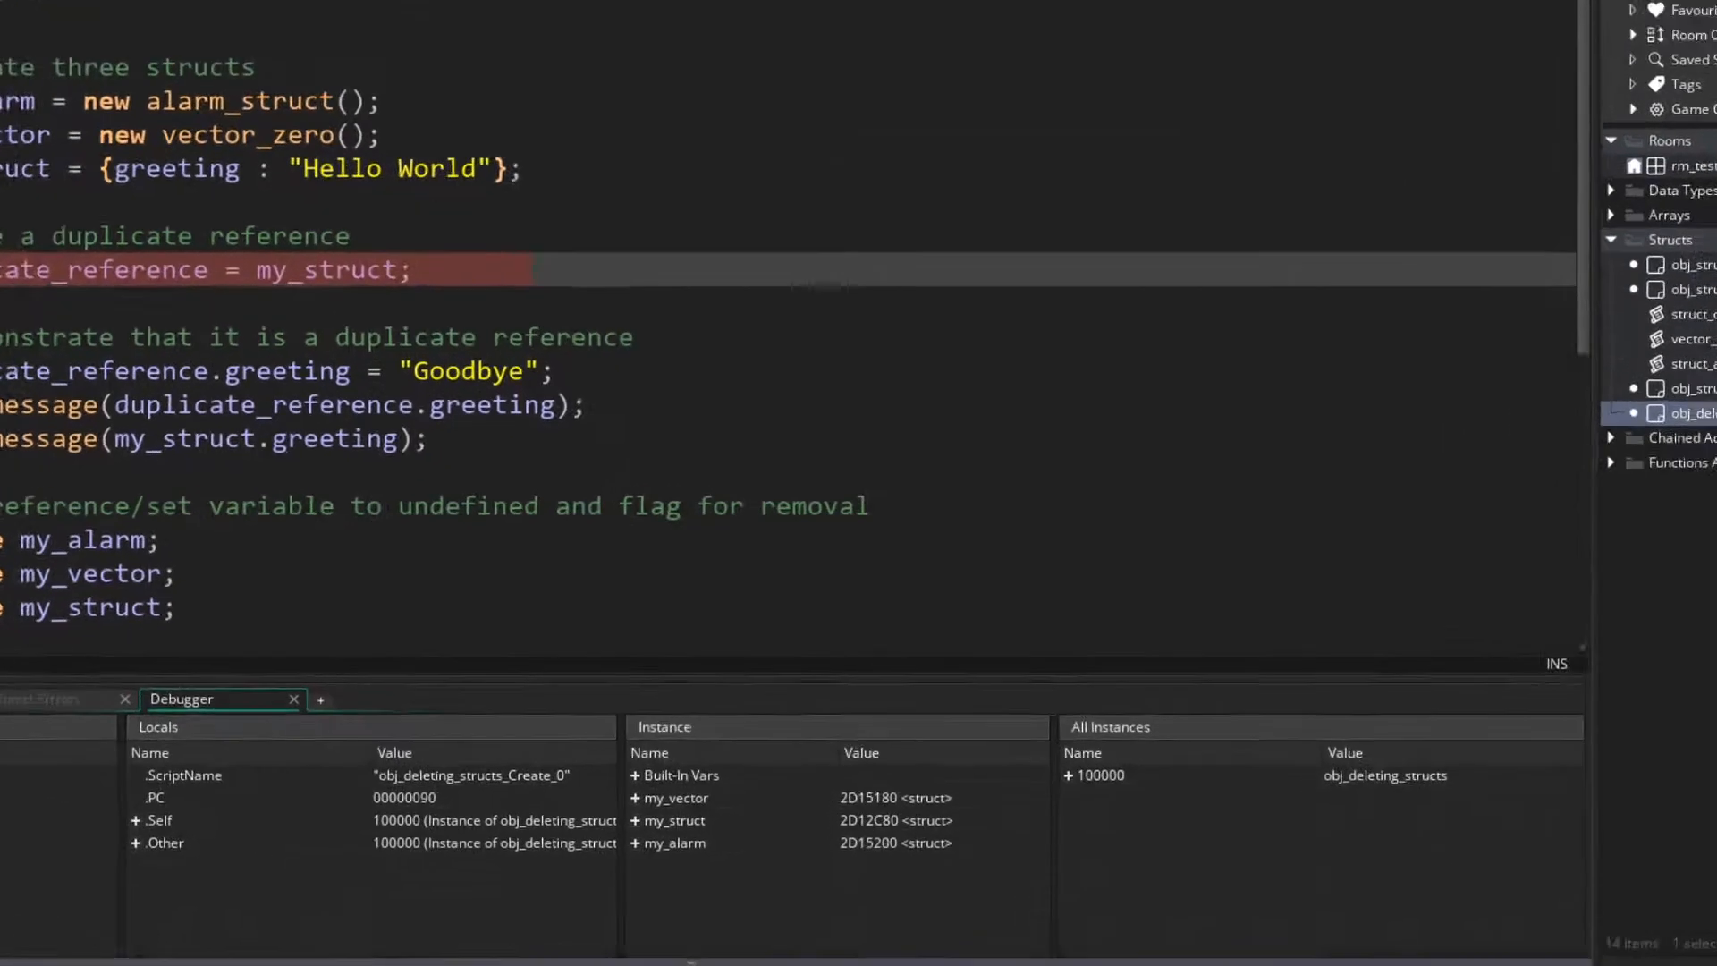
# Scroll the Instance panel to reveal duplicate_reference sharing my_struct's 2D12C80 struct
pyautogui.scroll(-3)
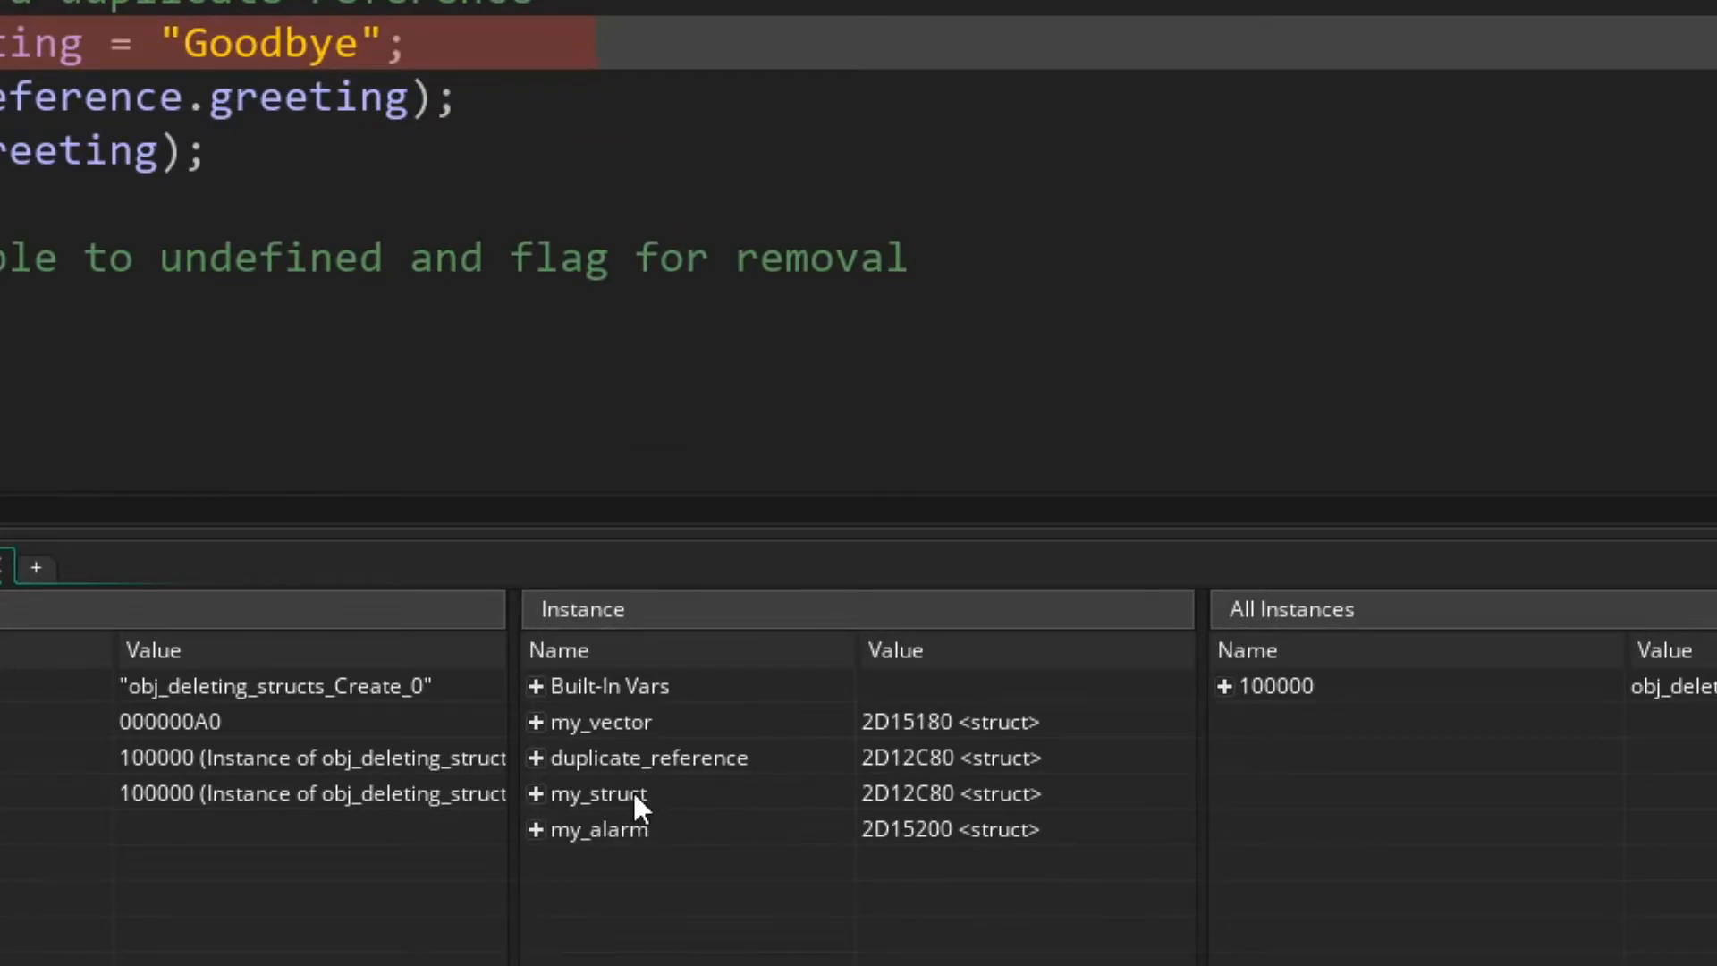
pyautogui.moveTo(819, 777)
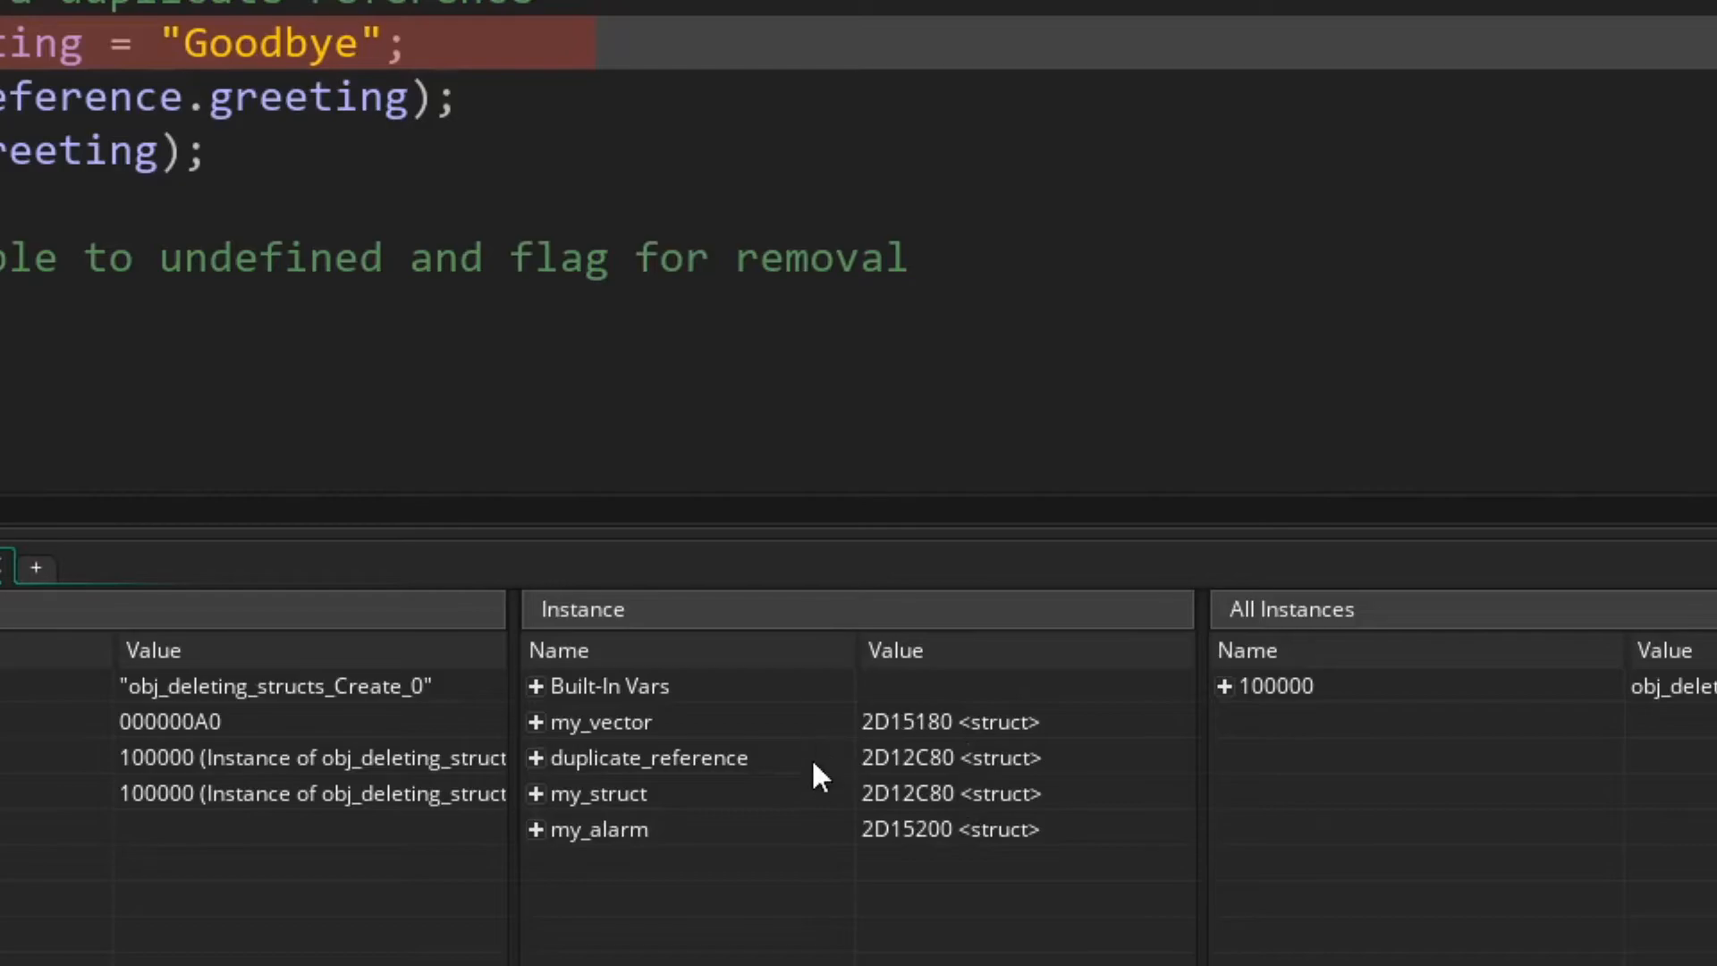
pyautogui.moveTo(918, 835)
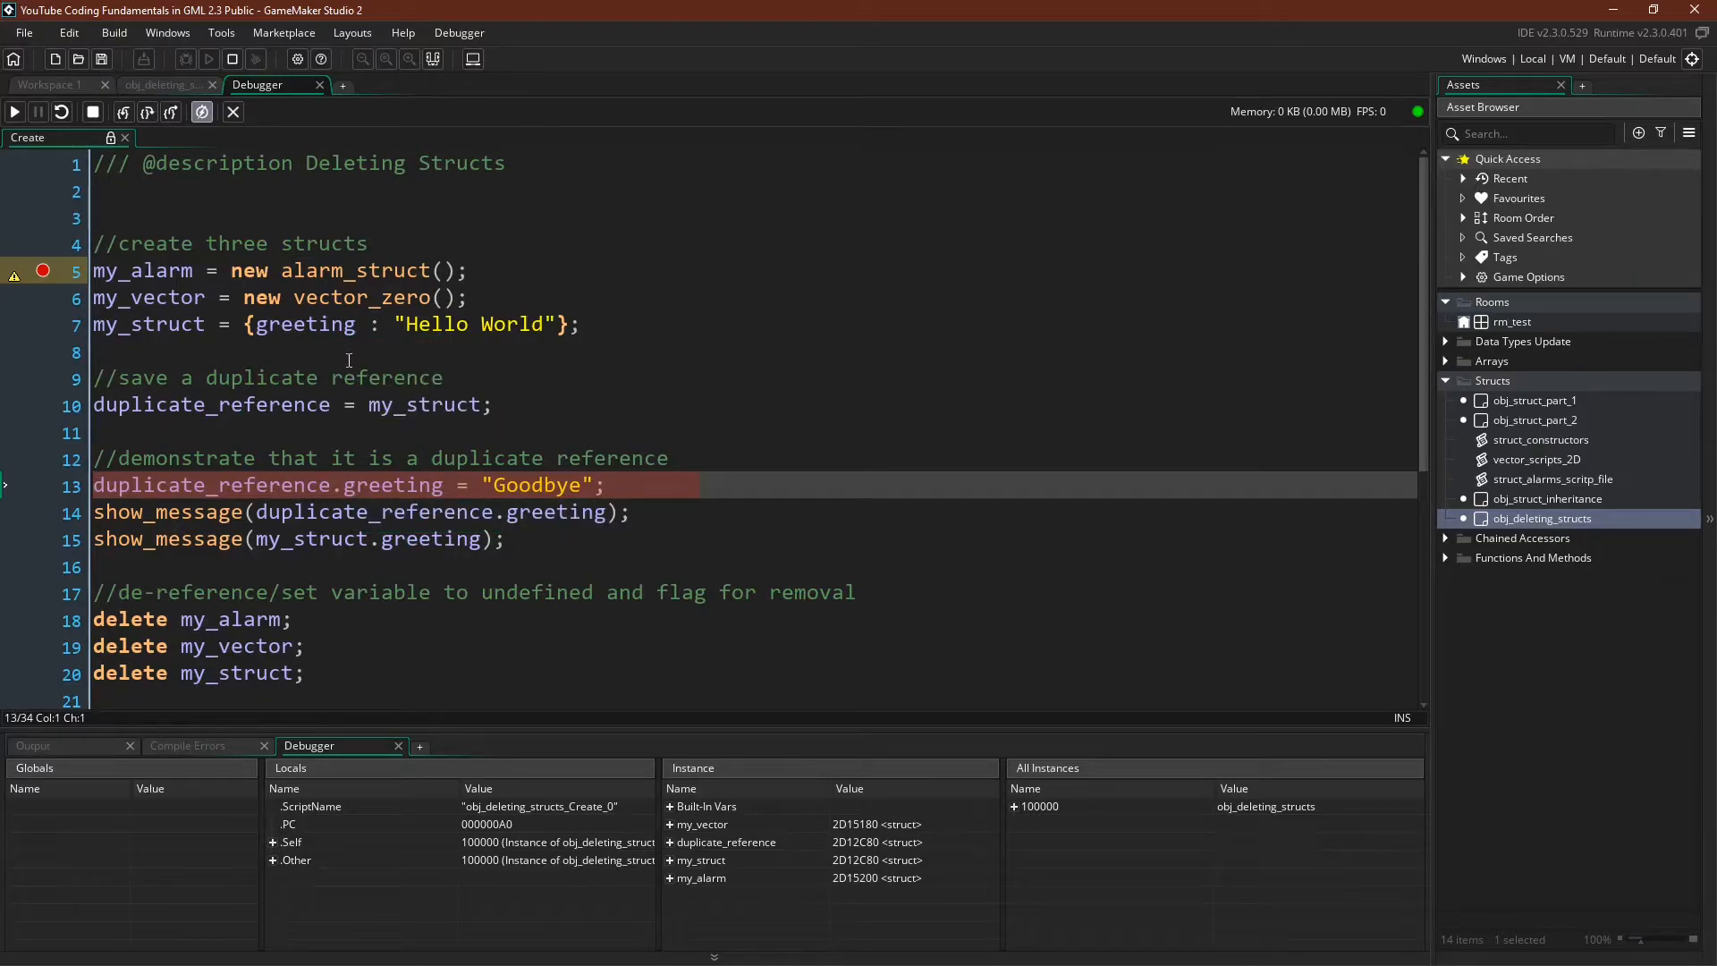
pyautogui.moveTo(167, 538)
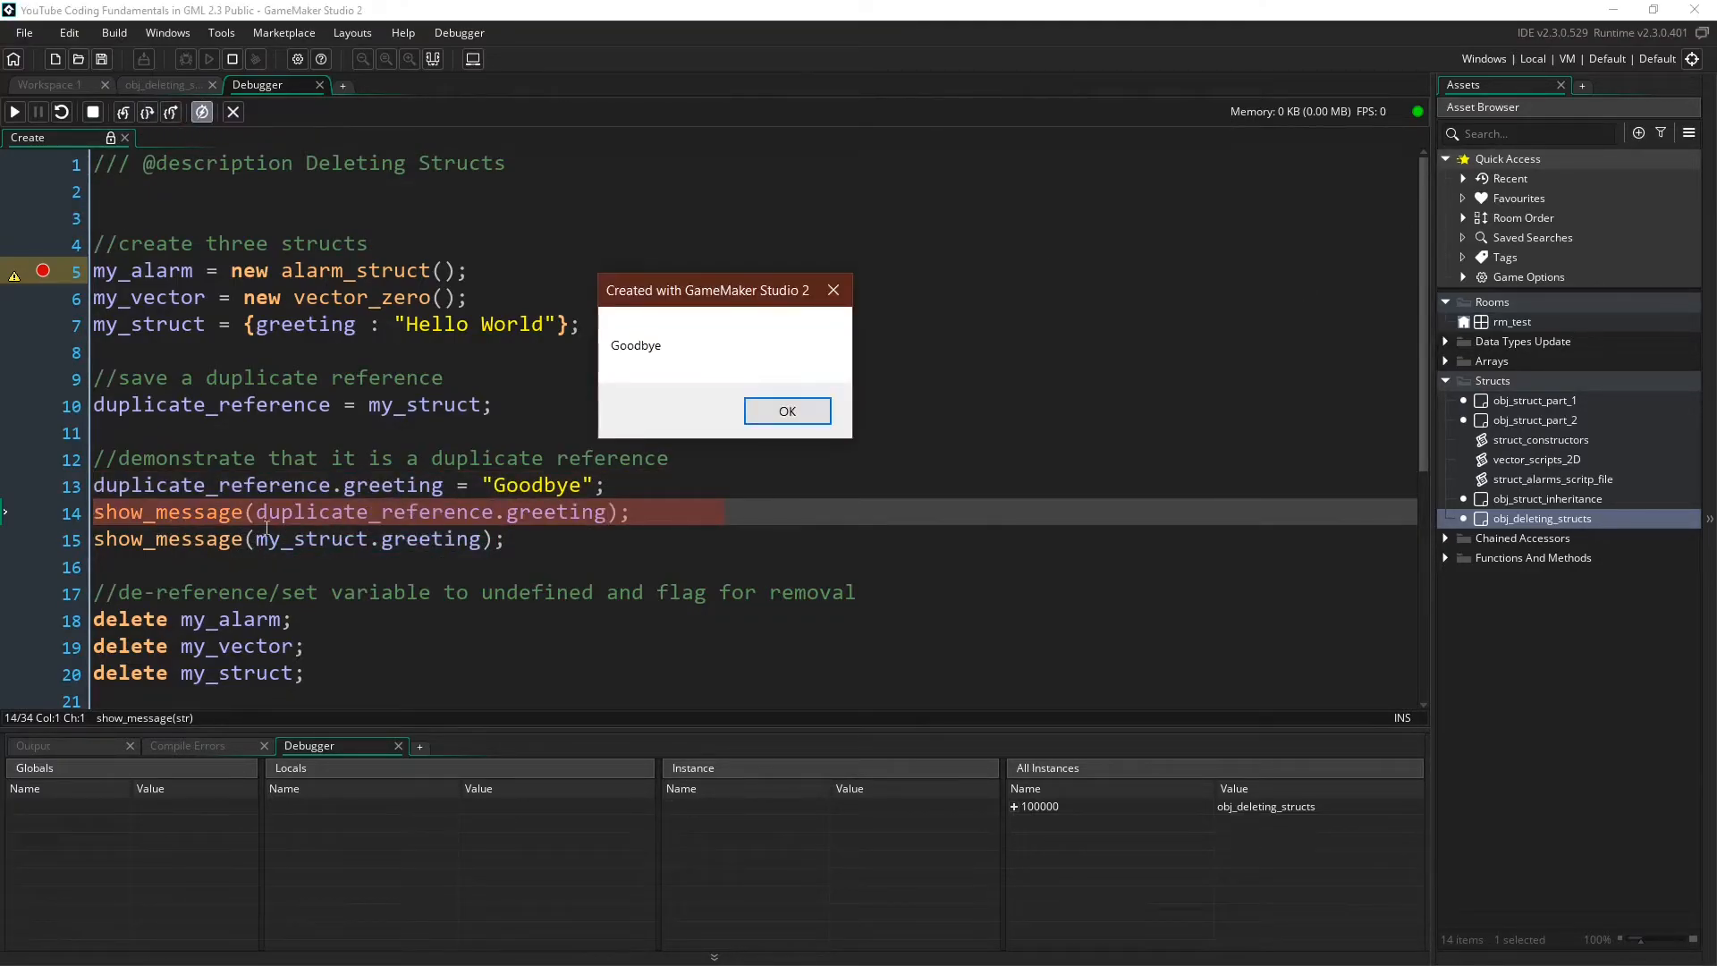
# Run show_message on line 14 and dismiss the resulting Goodbye message
pyautogui.click(786, 411)
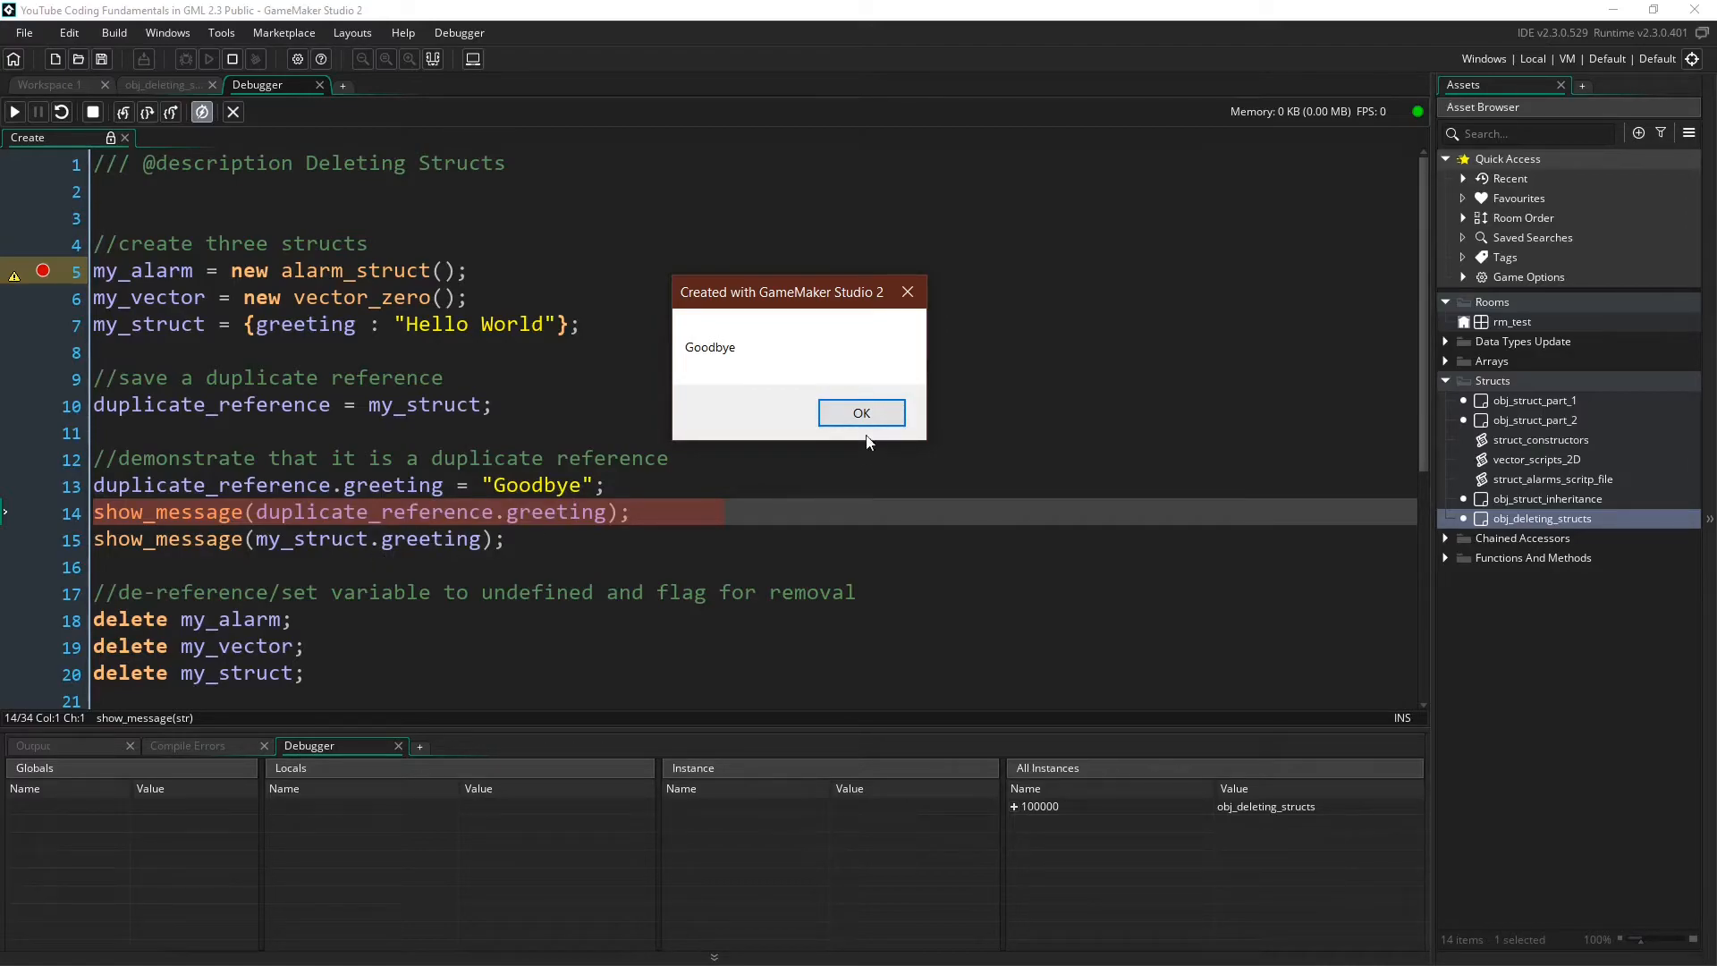
pyautogui.click(860, 414)
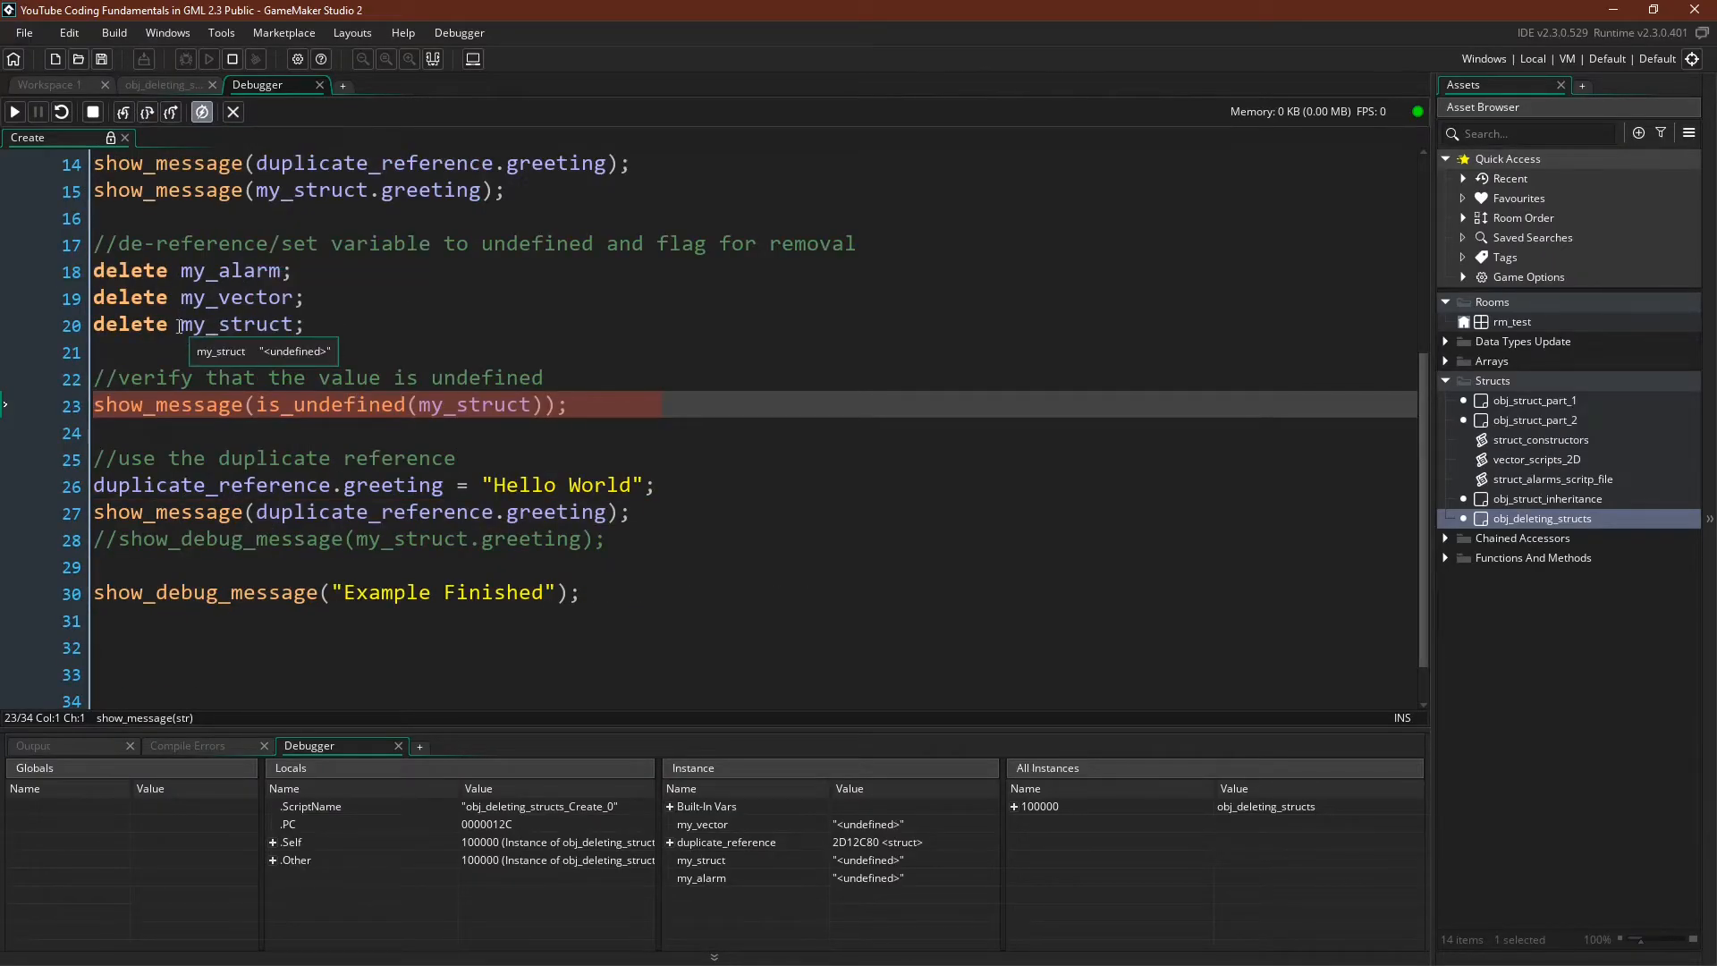
pyautogui.moveTo(284, 369)
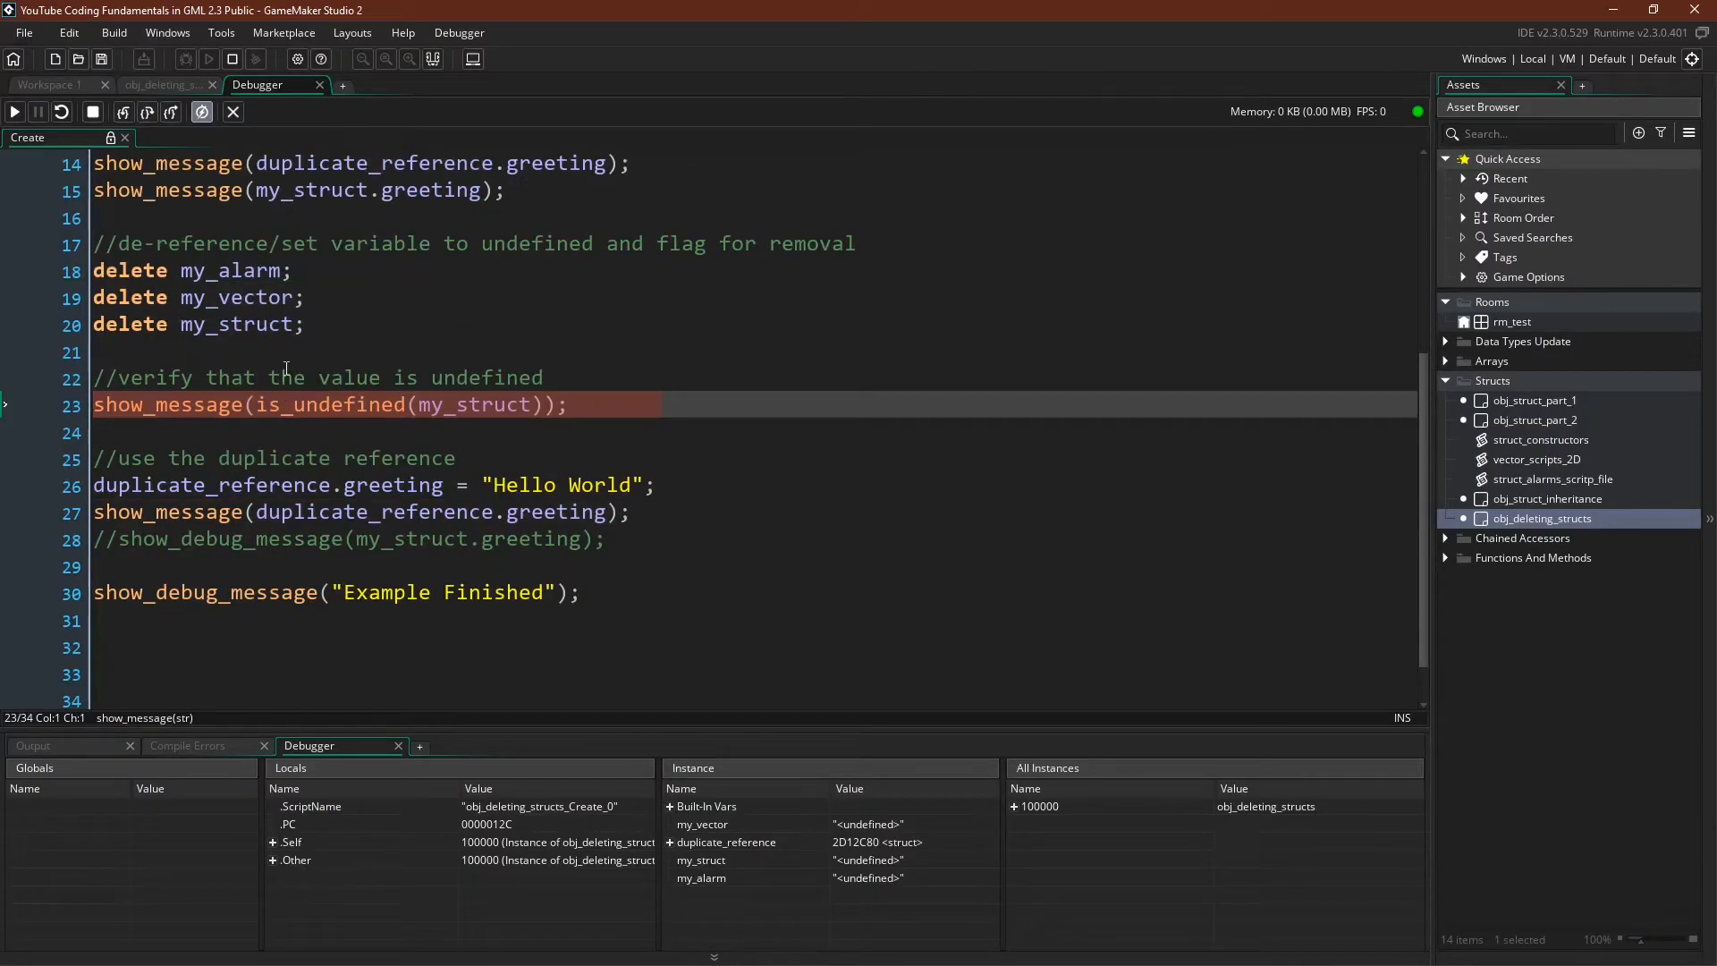
pyautogui.moveTo(219, 324)
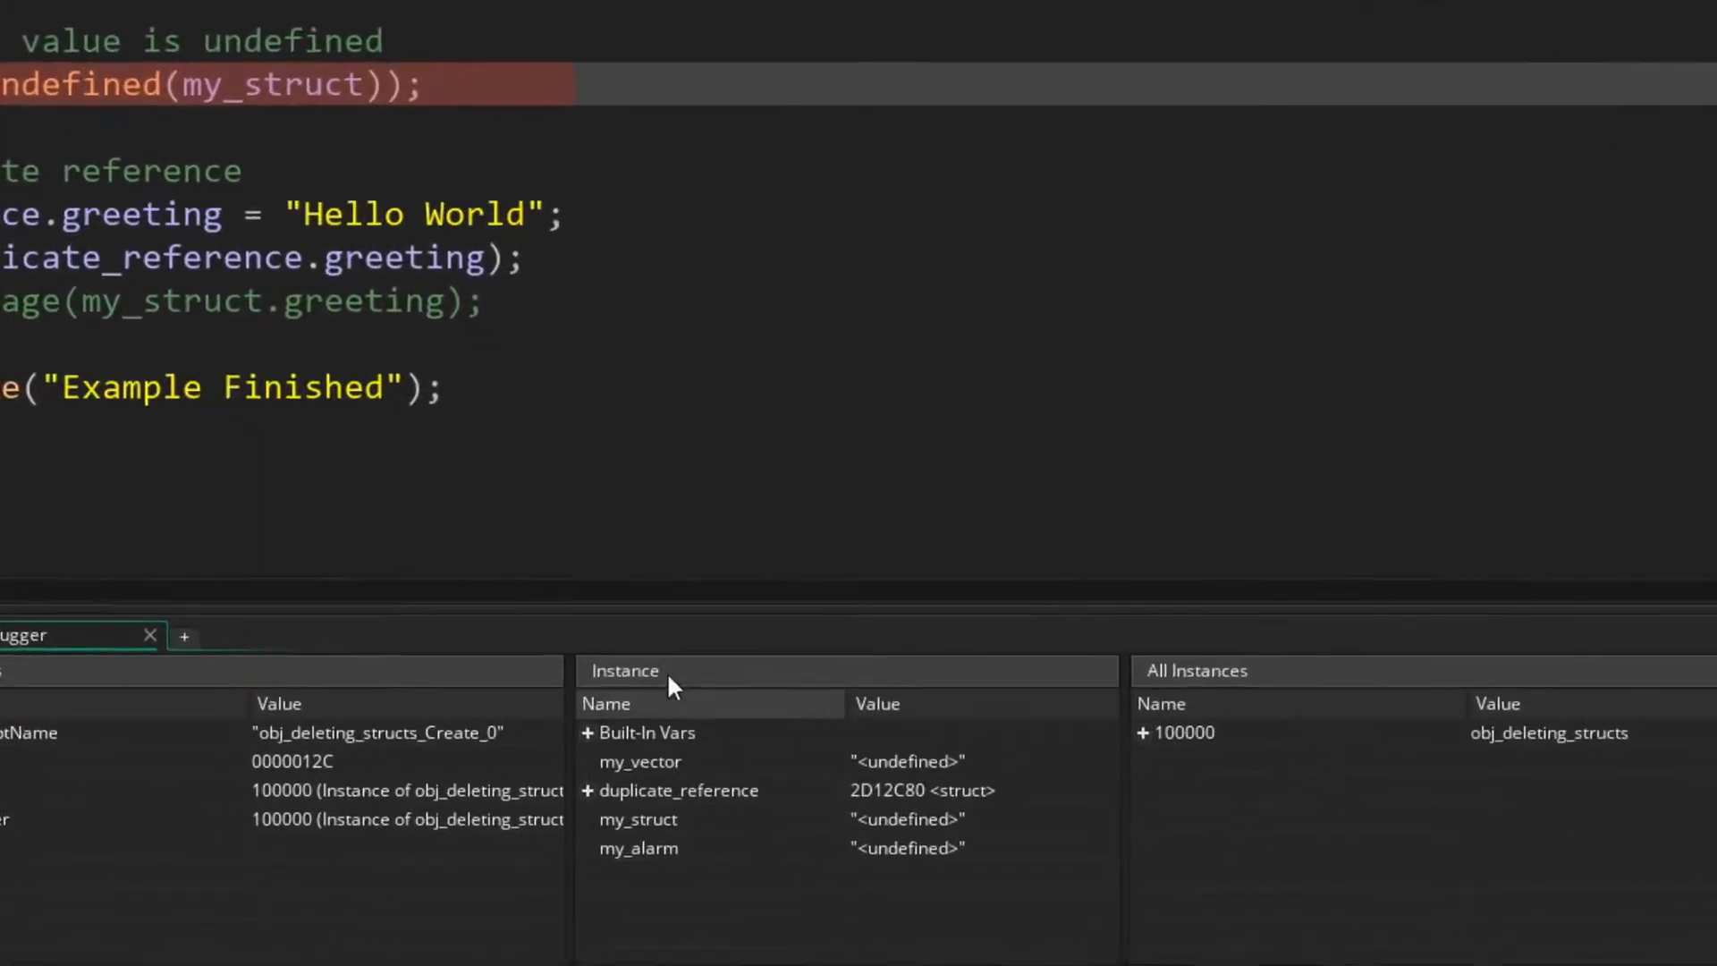
pyautogui.scroll(-3)
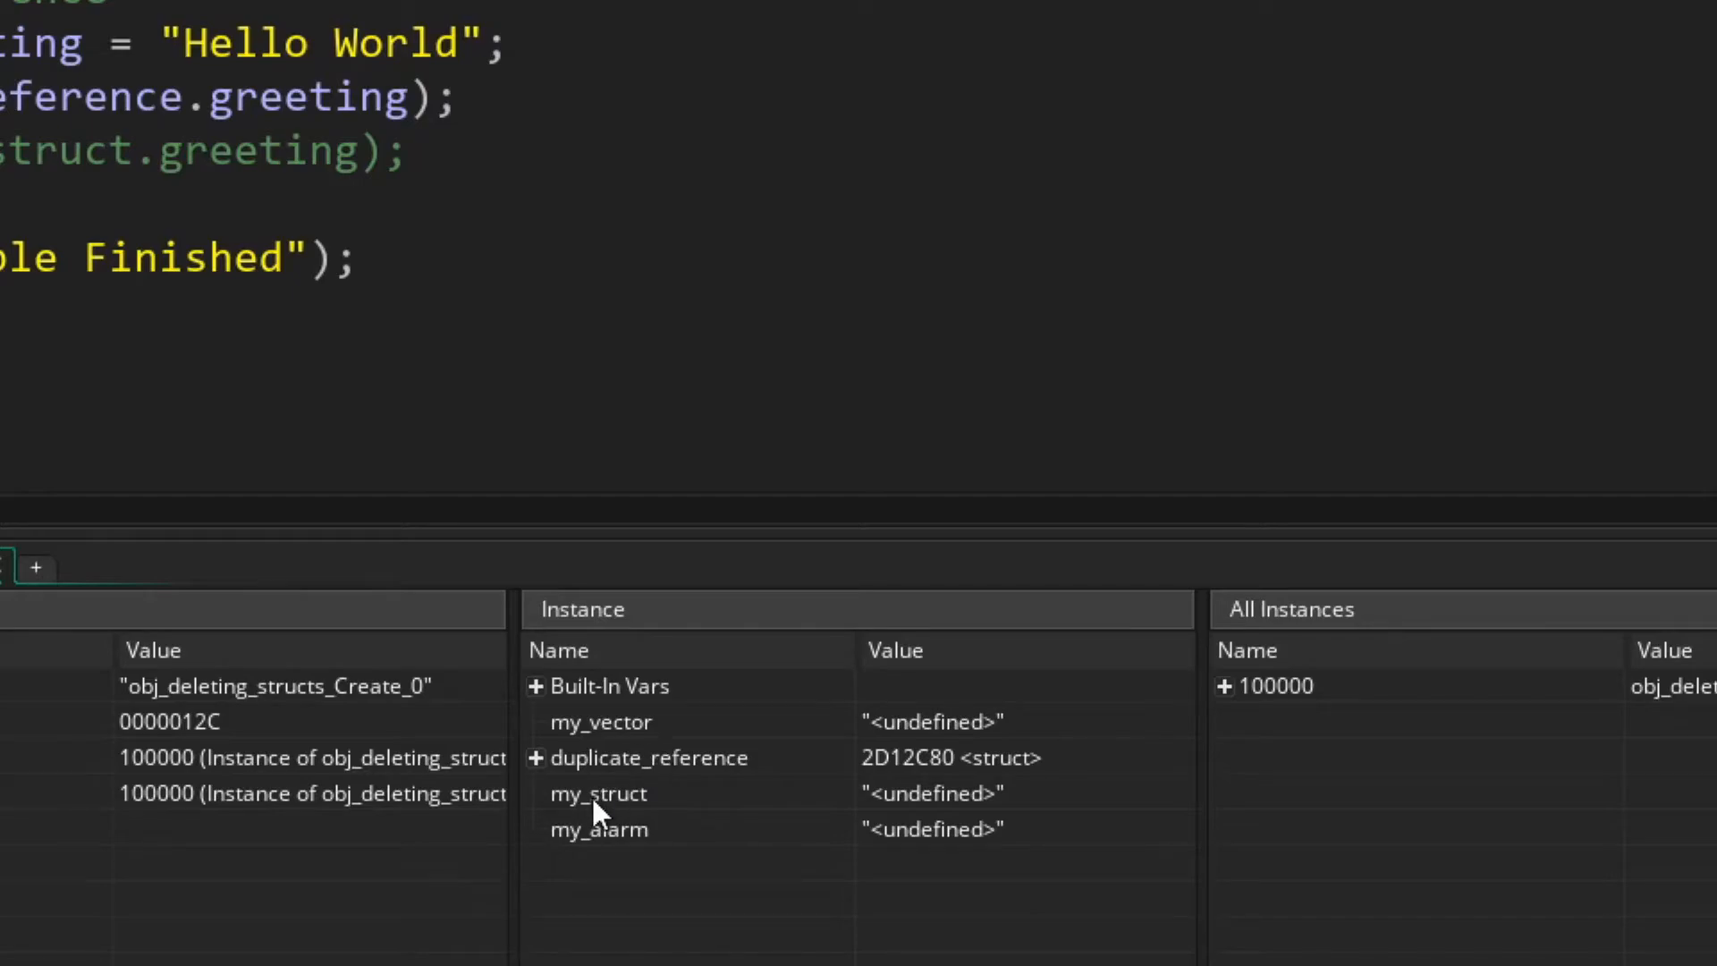
pyautogui.moveTo(978, 780)
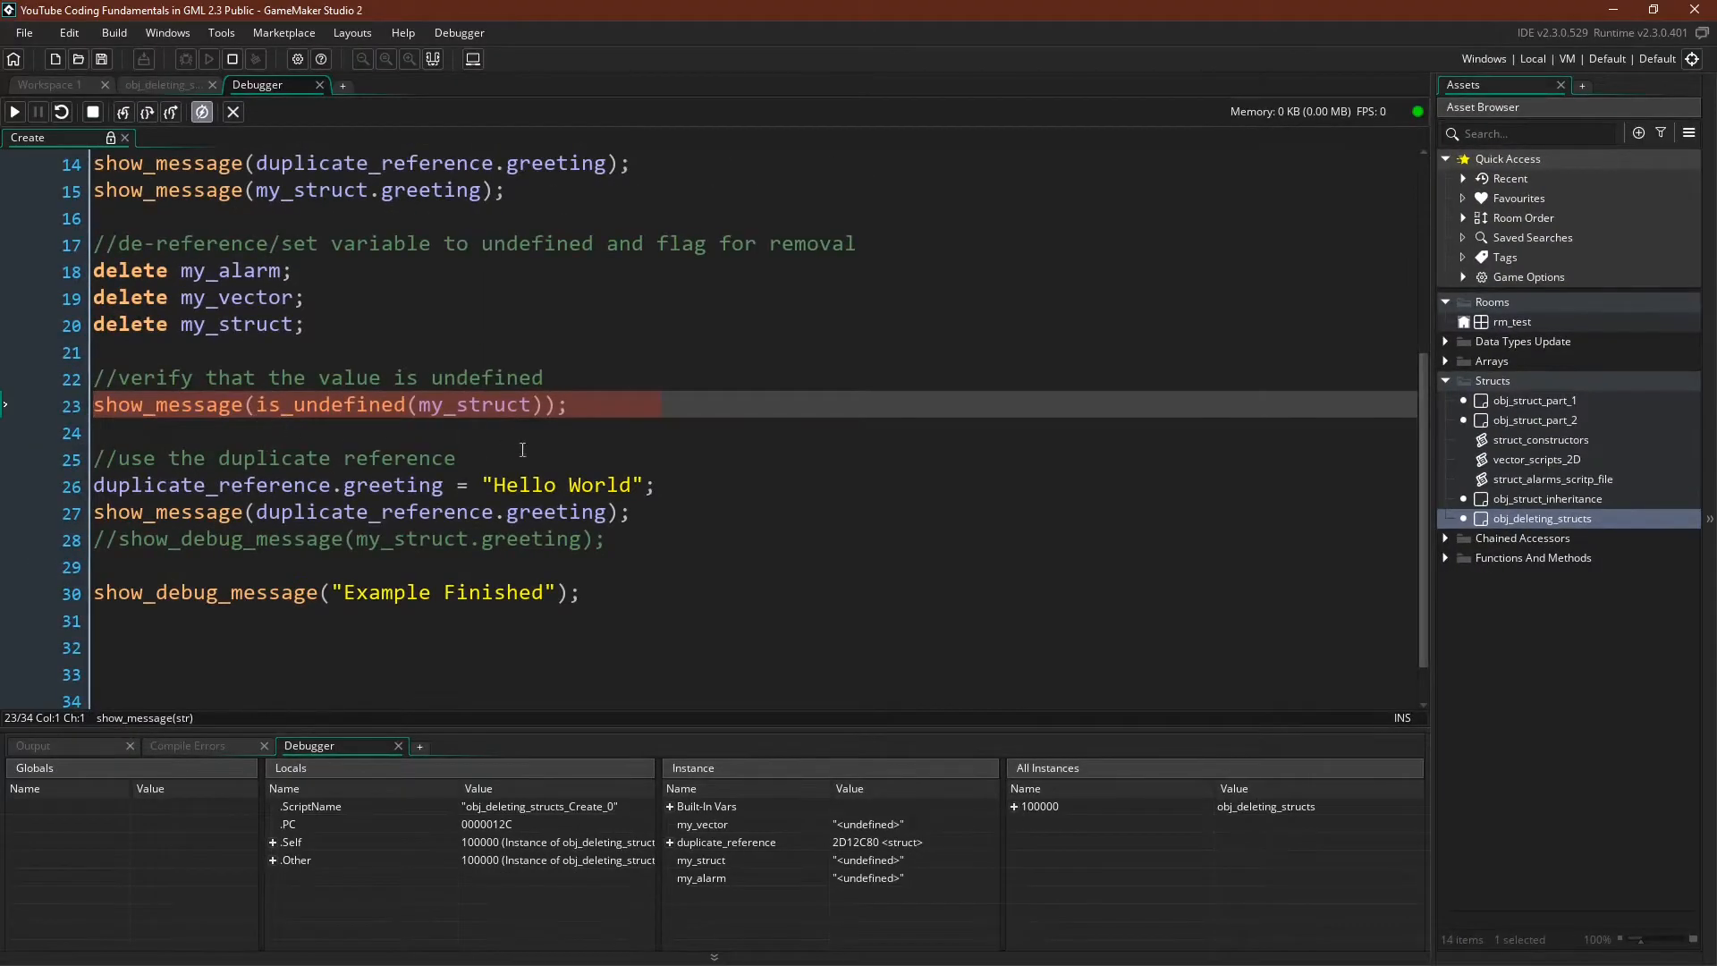
pyautogui.moveTo(147, 111)
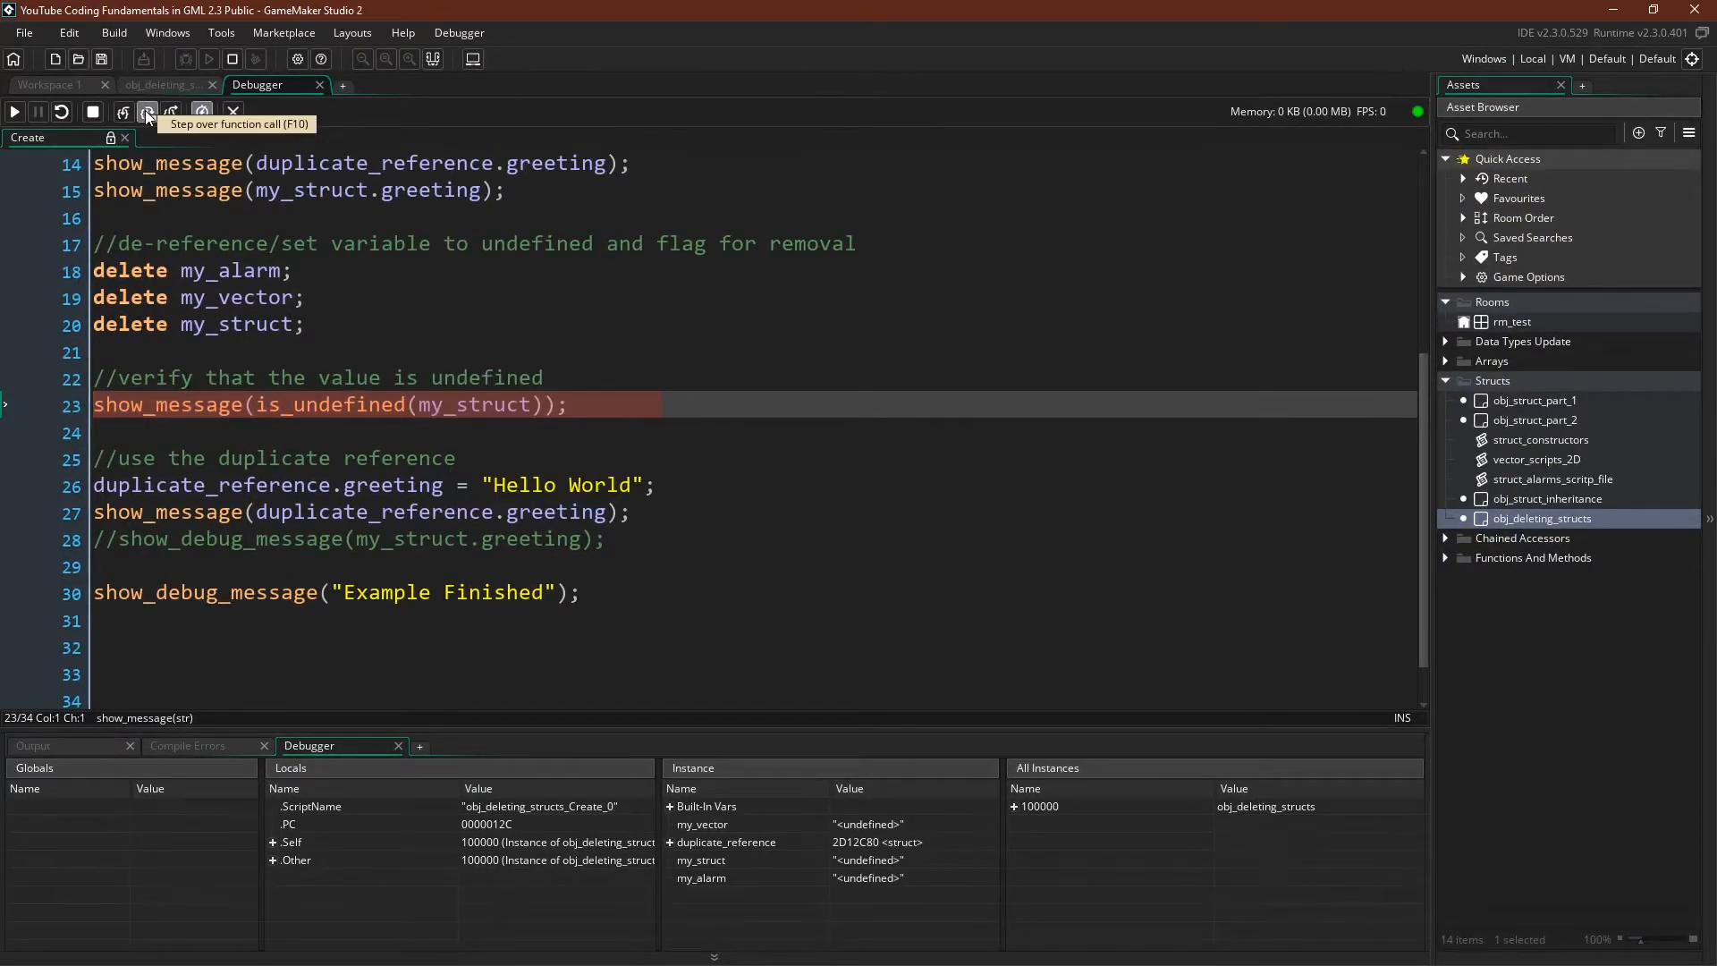
# Step over the next Create event line and dismiss the Hello World message
pyautogui.click(146, 112)
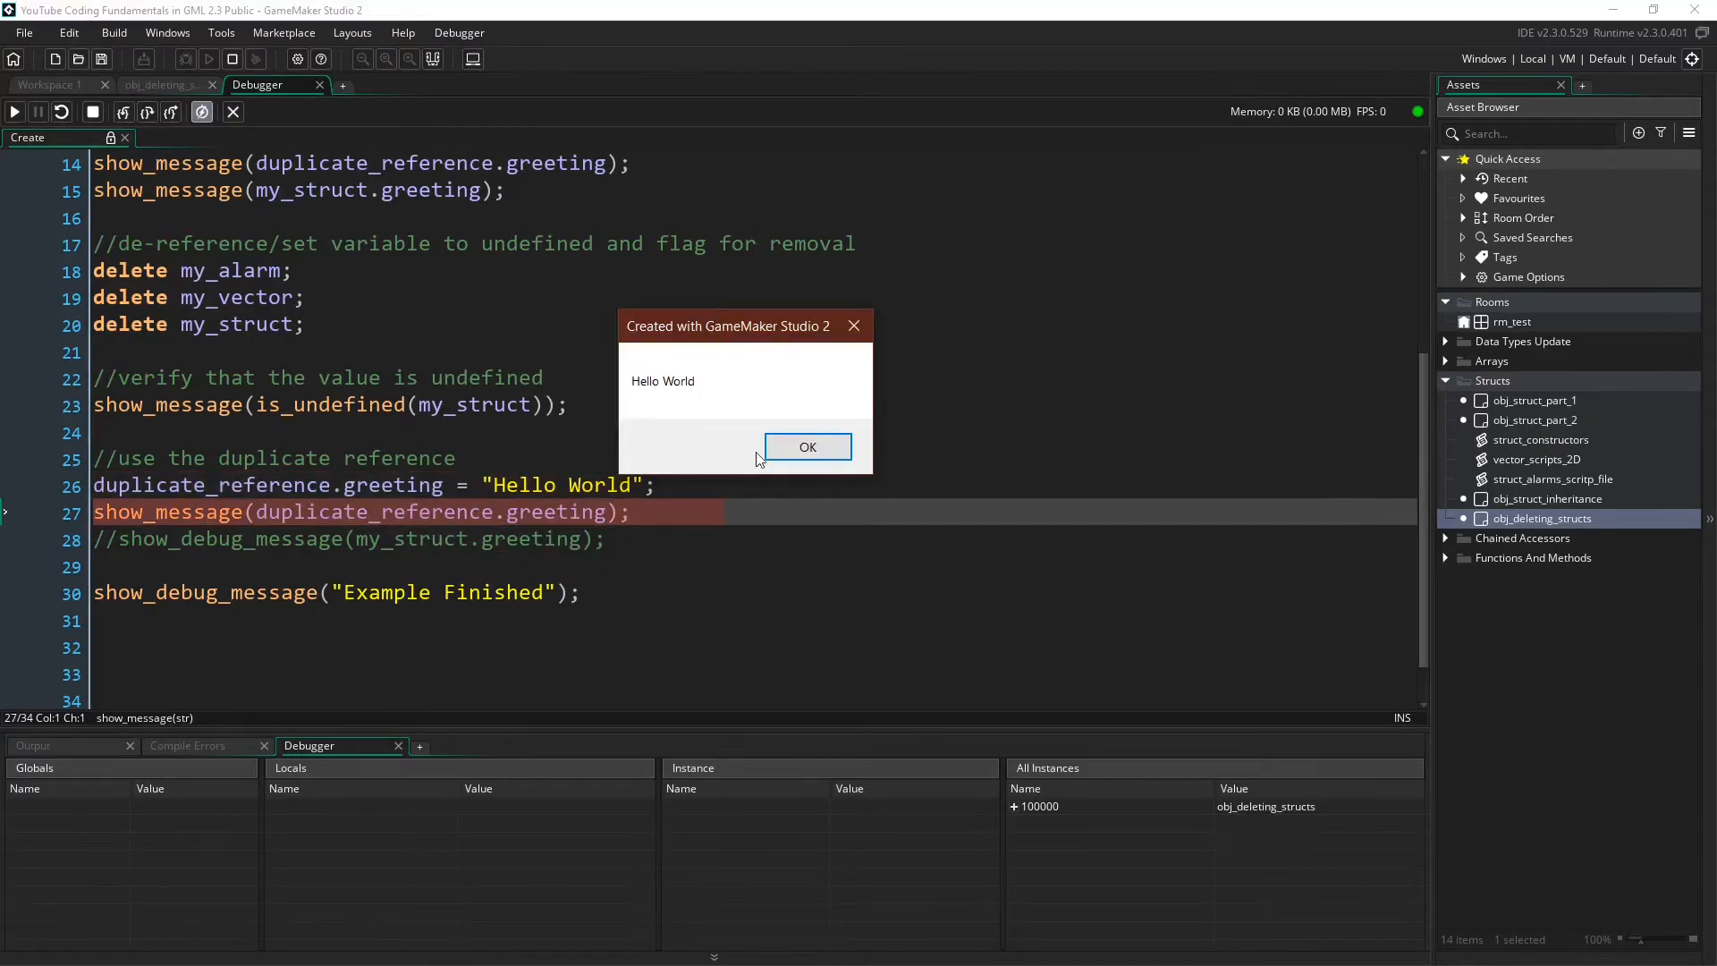
pyautogui.click(806, 447)
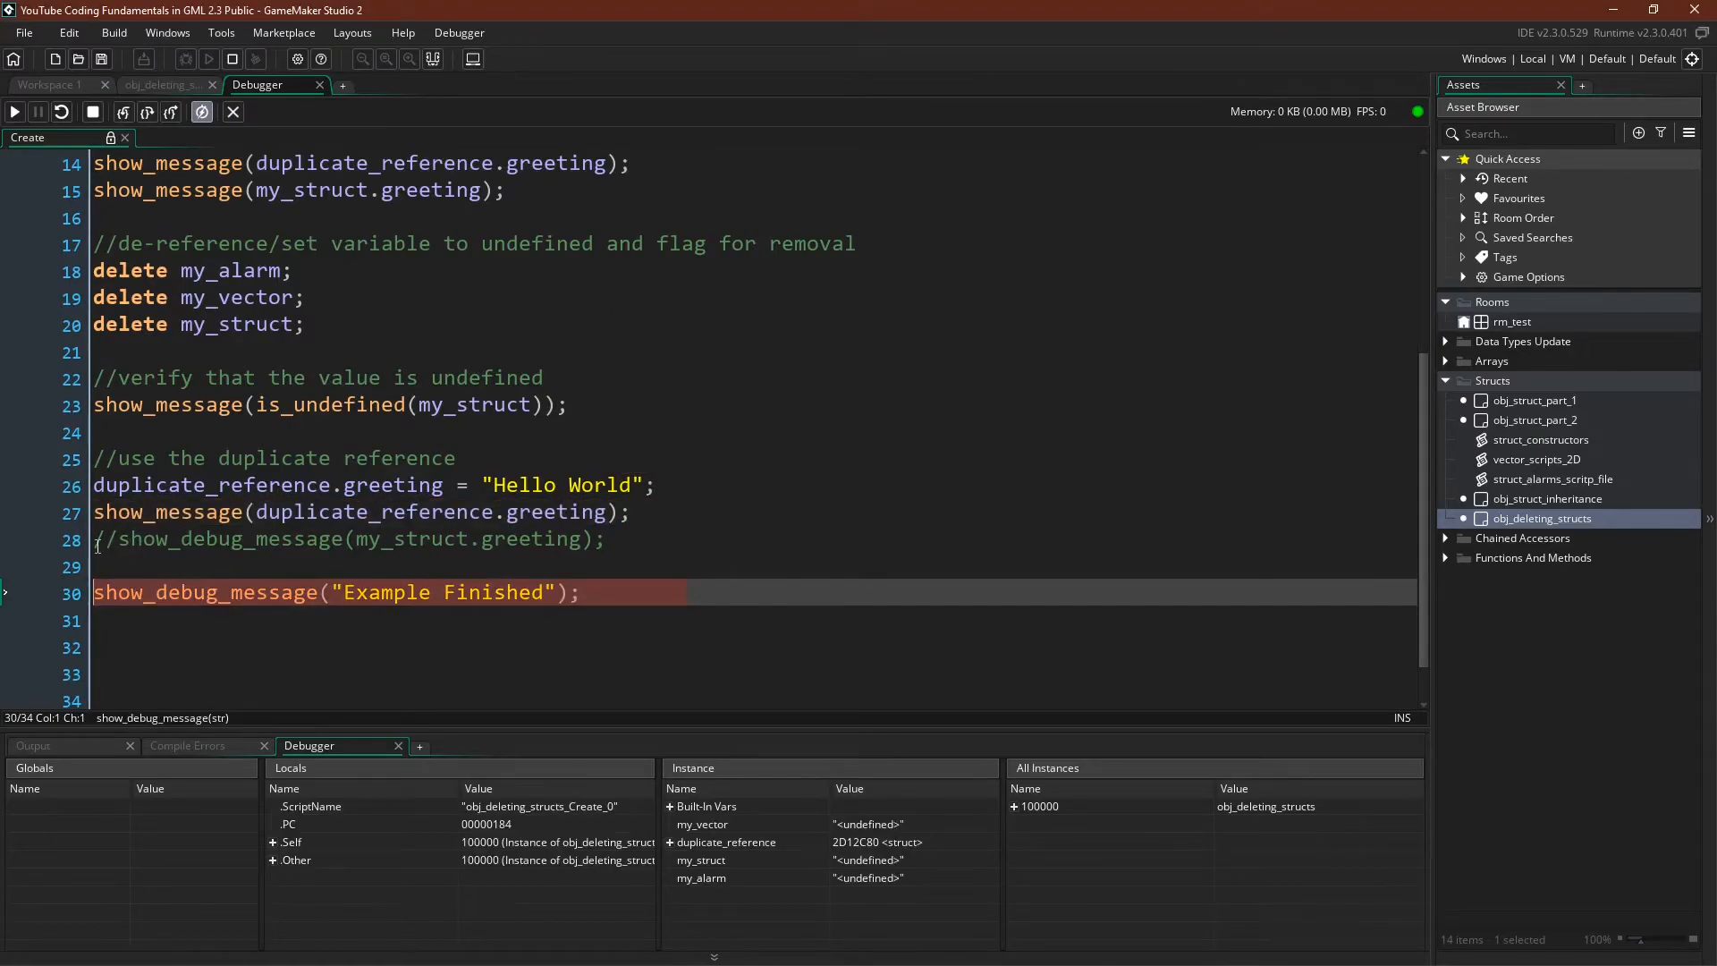
pyautogui.moveTo(421, 556)
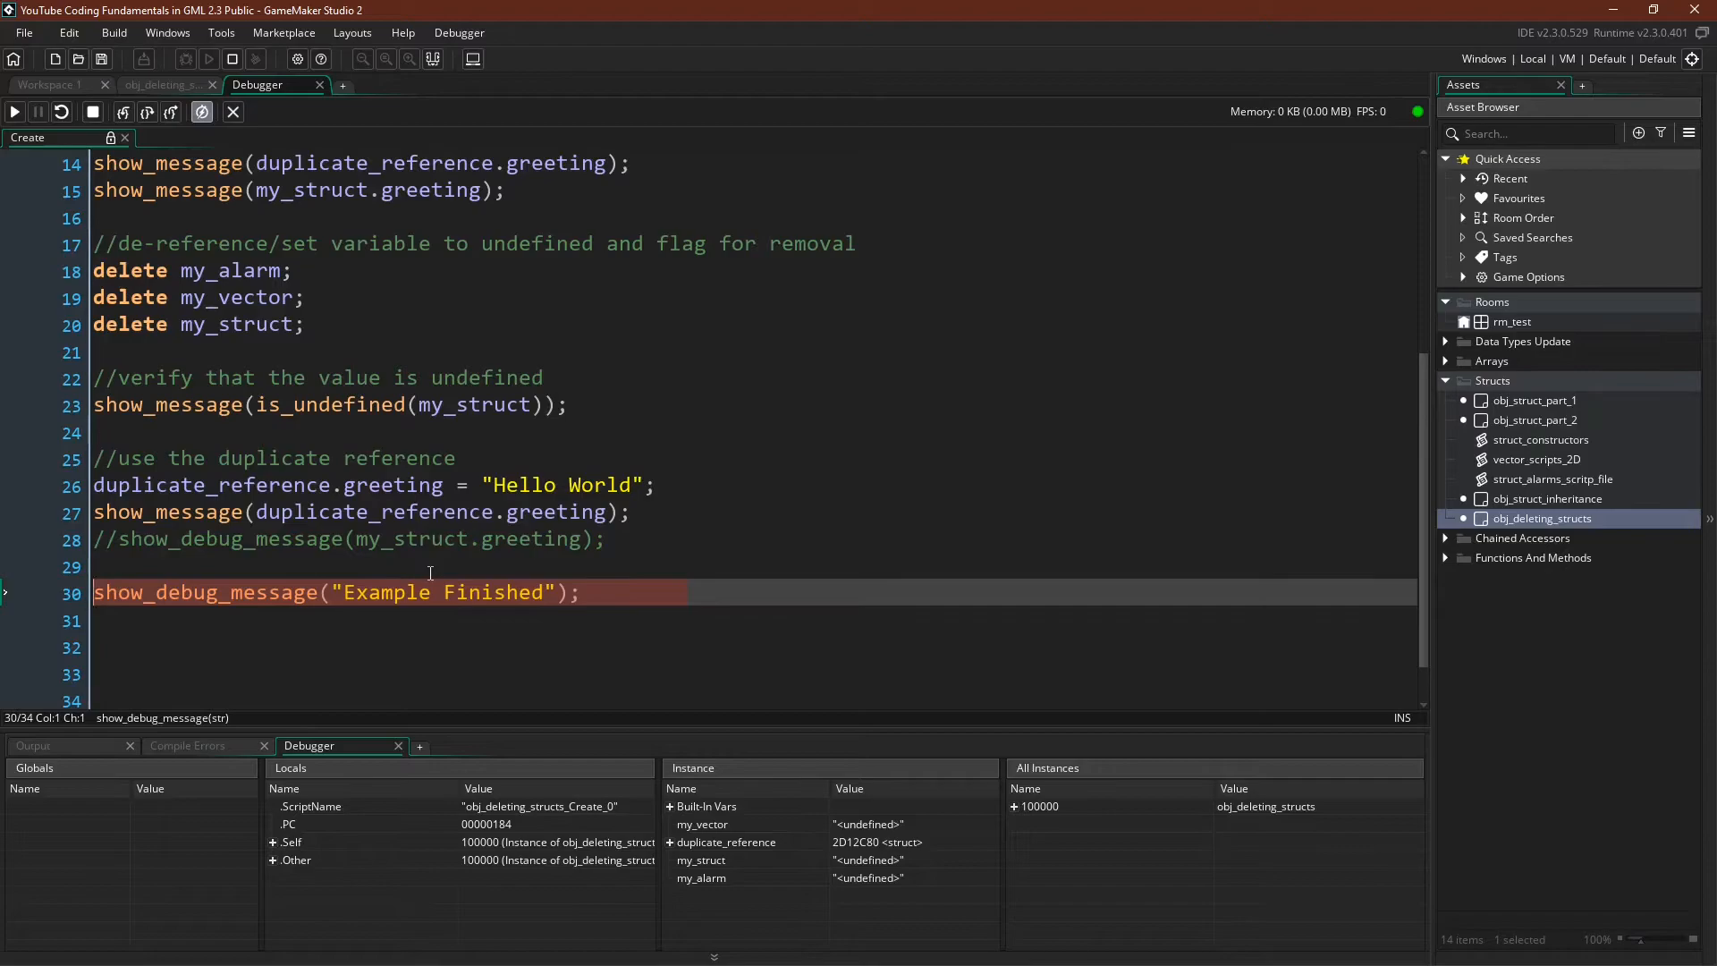
pyautogui.moveTo(517, 539)
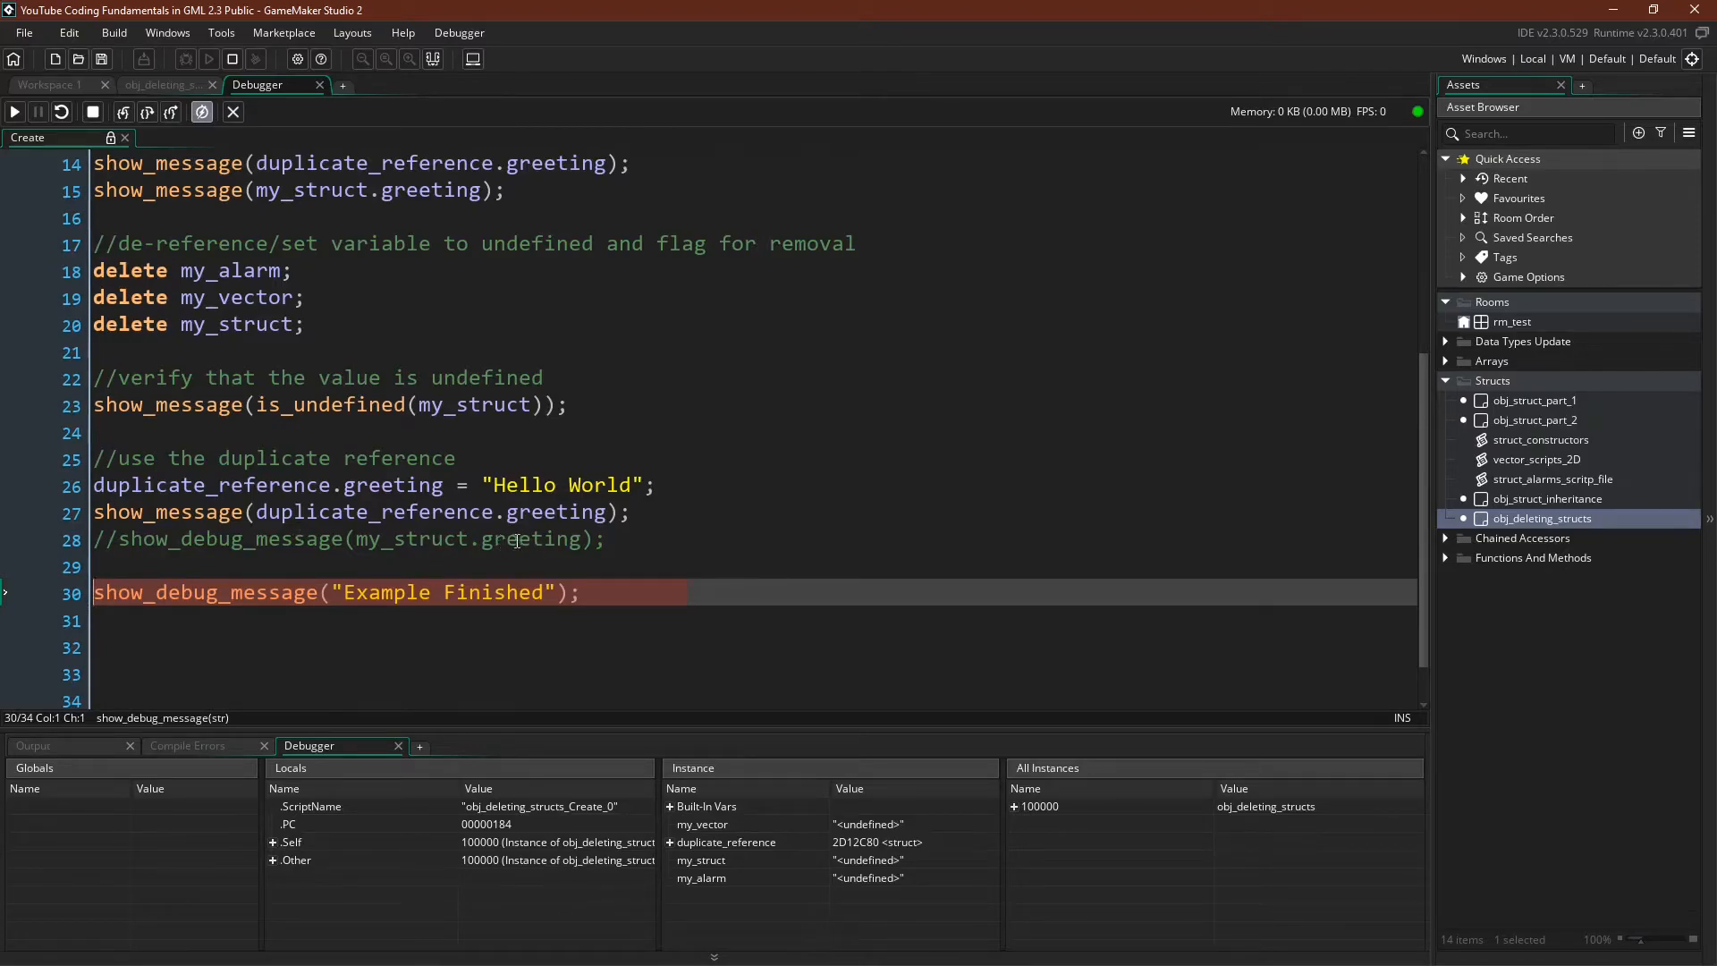
pyautogui.moveTo(546, 603)
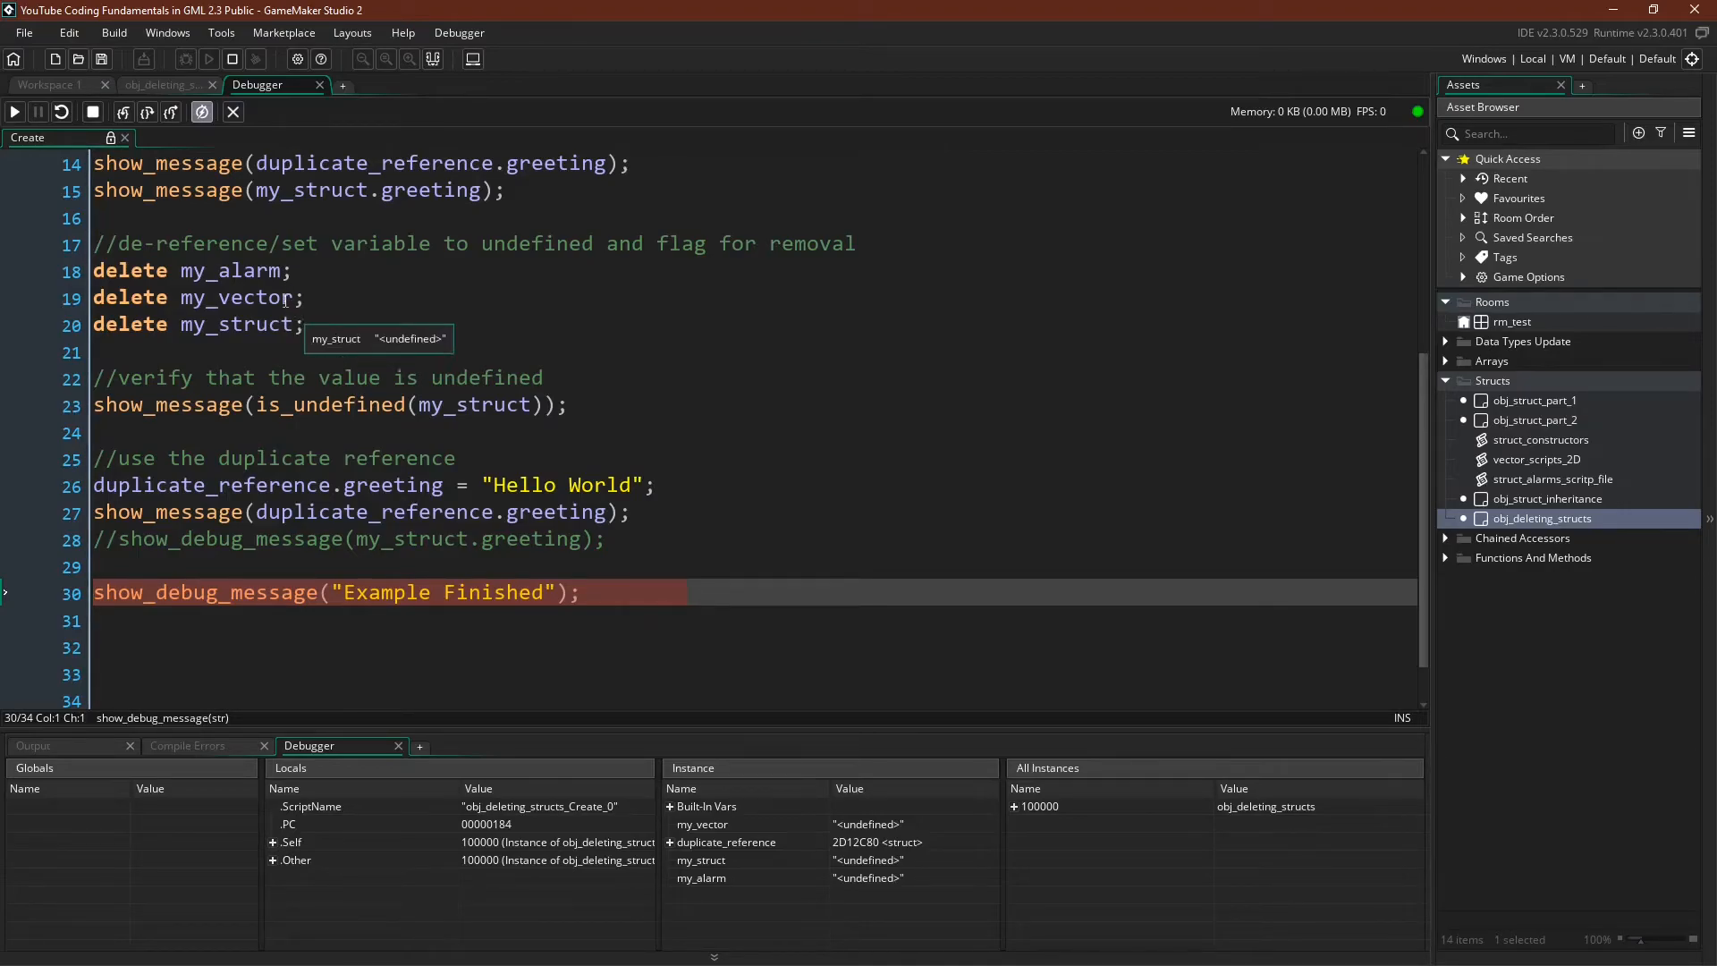
pyautogui.moveTo(282, 297)
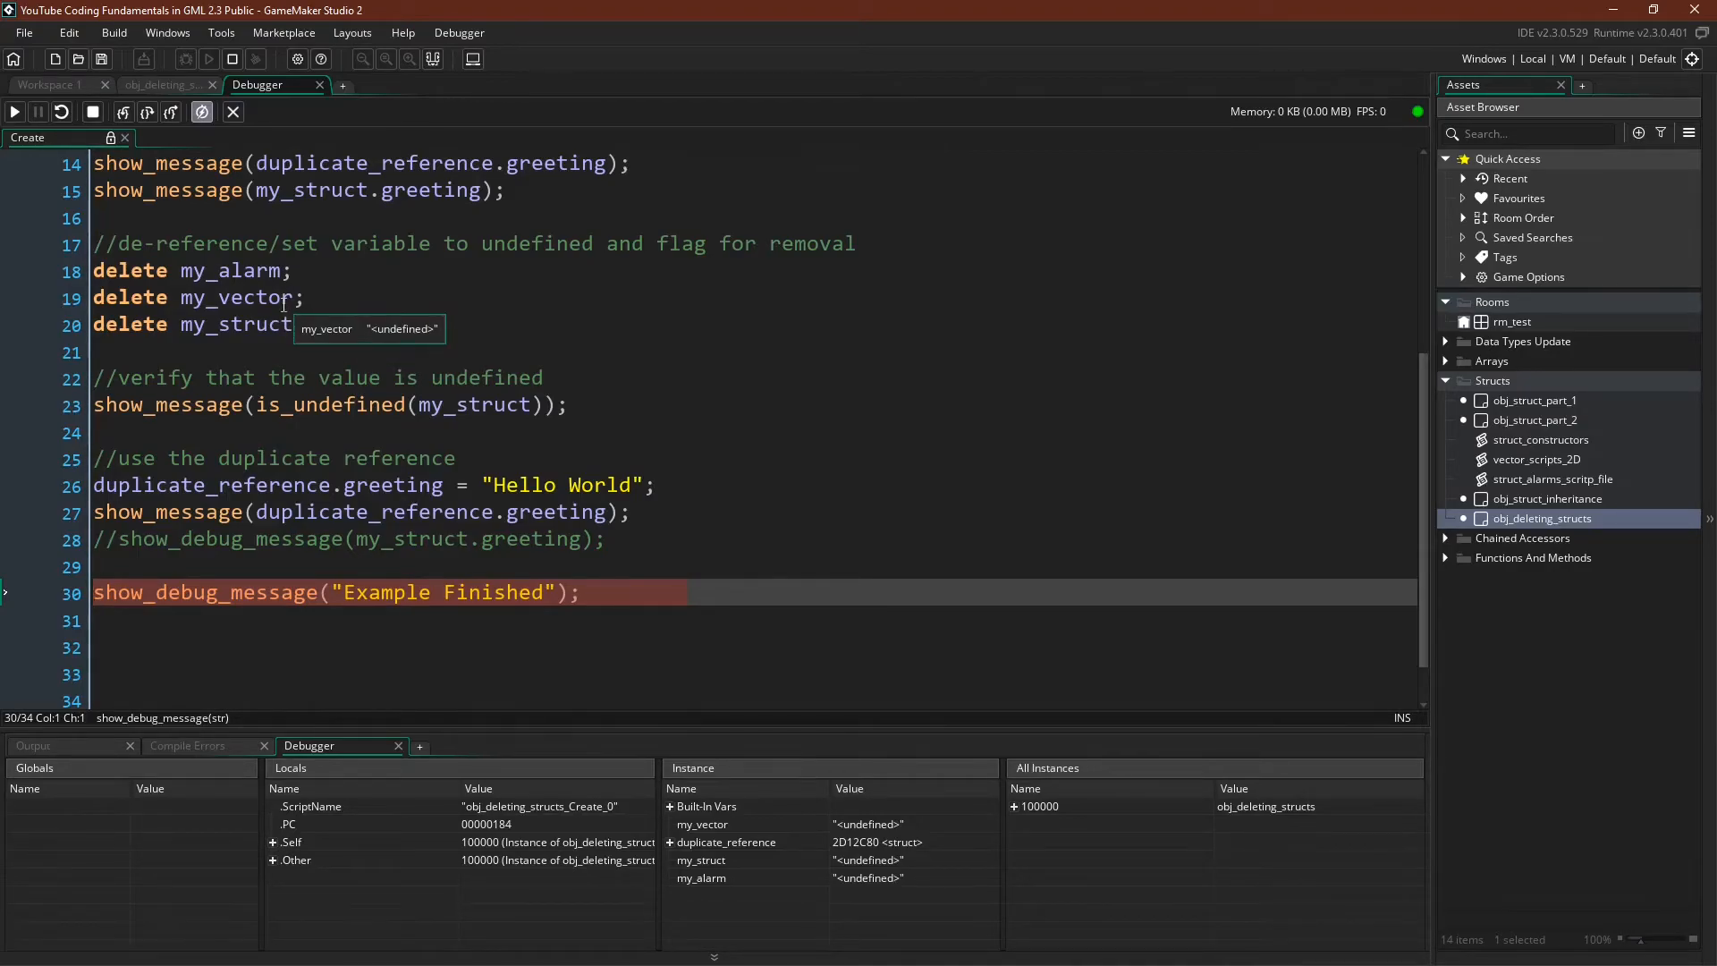
pyautogui.moveTo(241, 323)
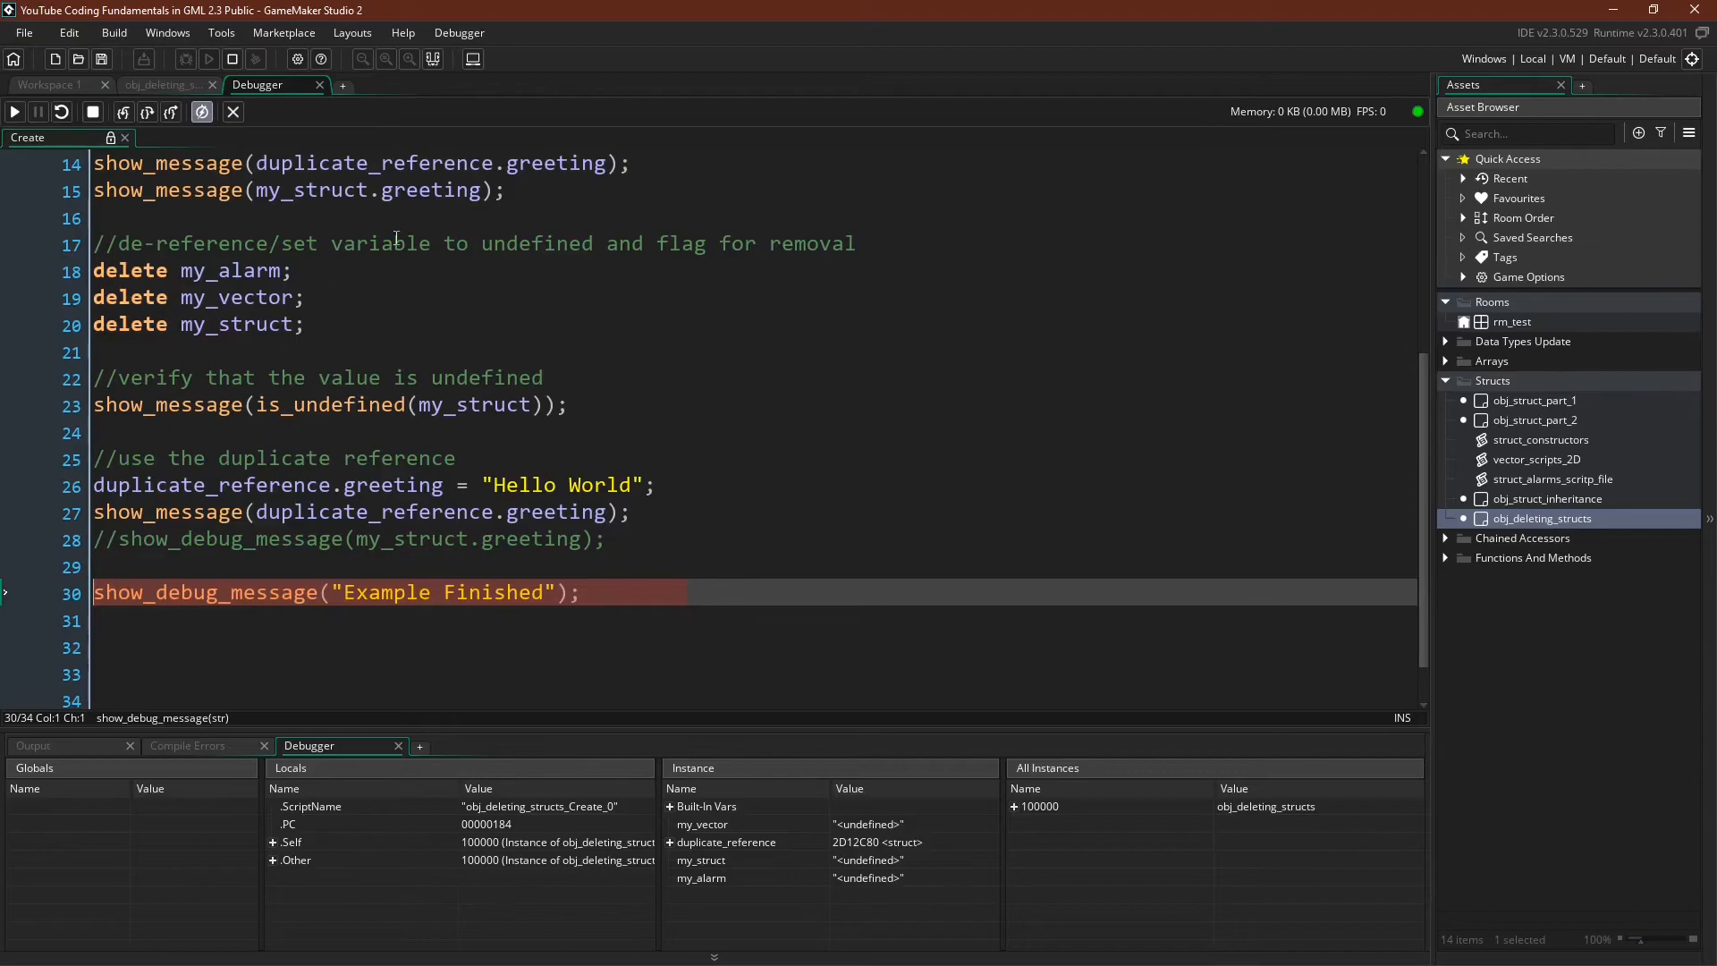
pyautogui.moveTo(492, 243)
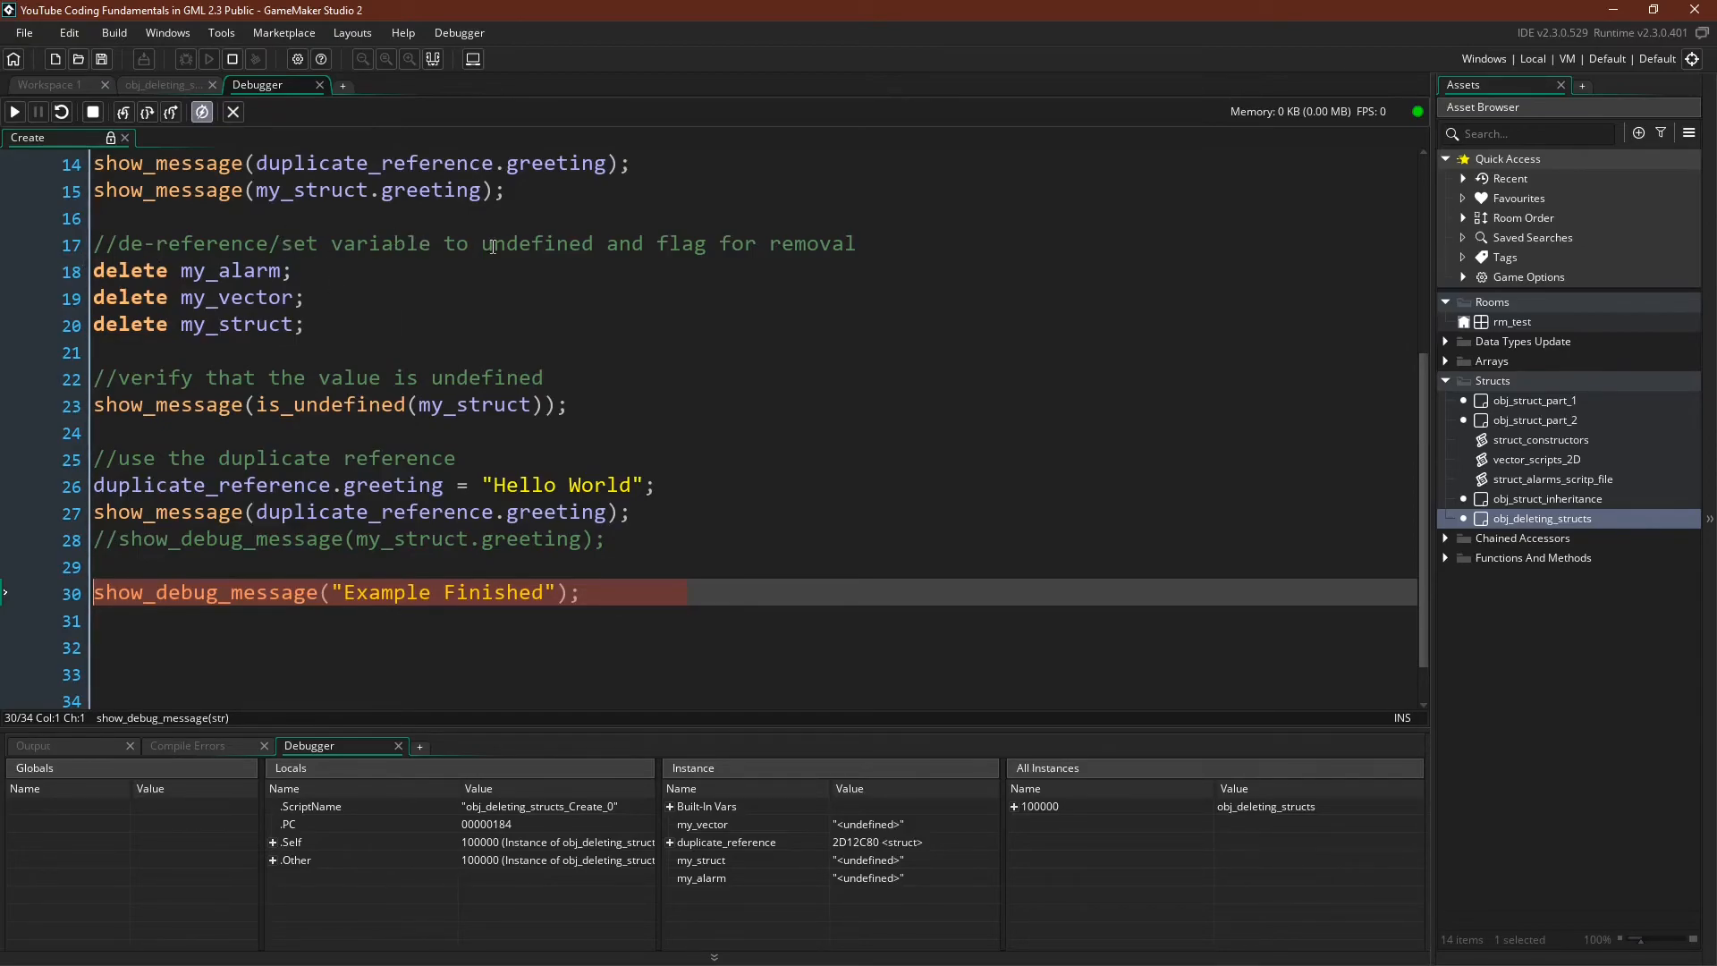
pyautogui.moveTo(503, 250)
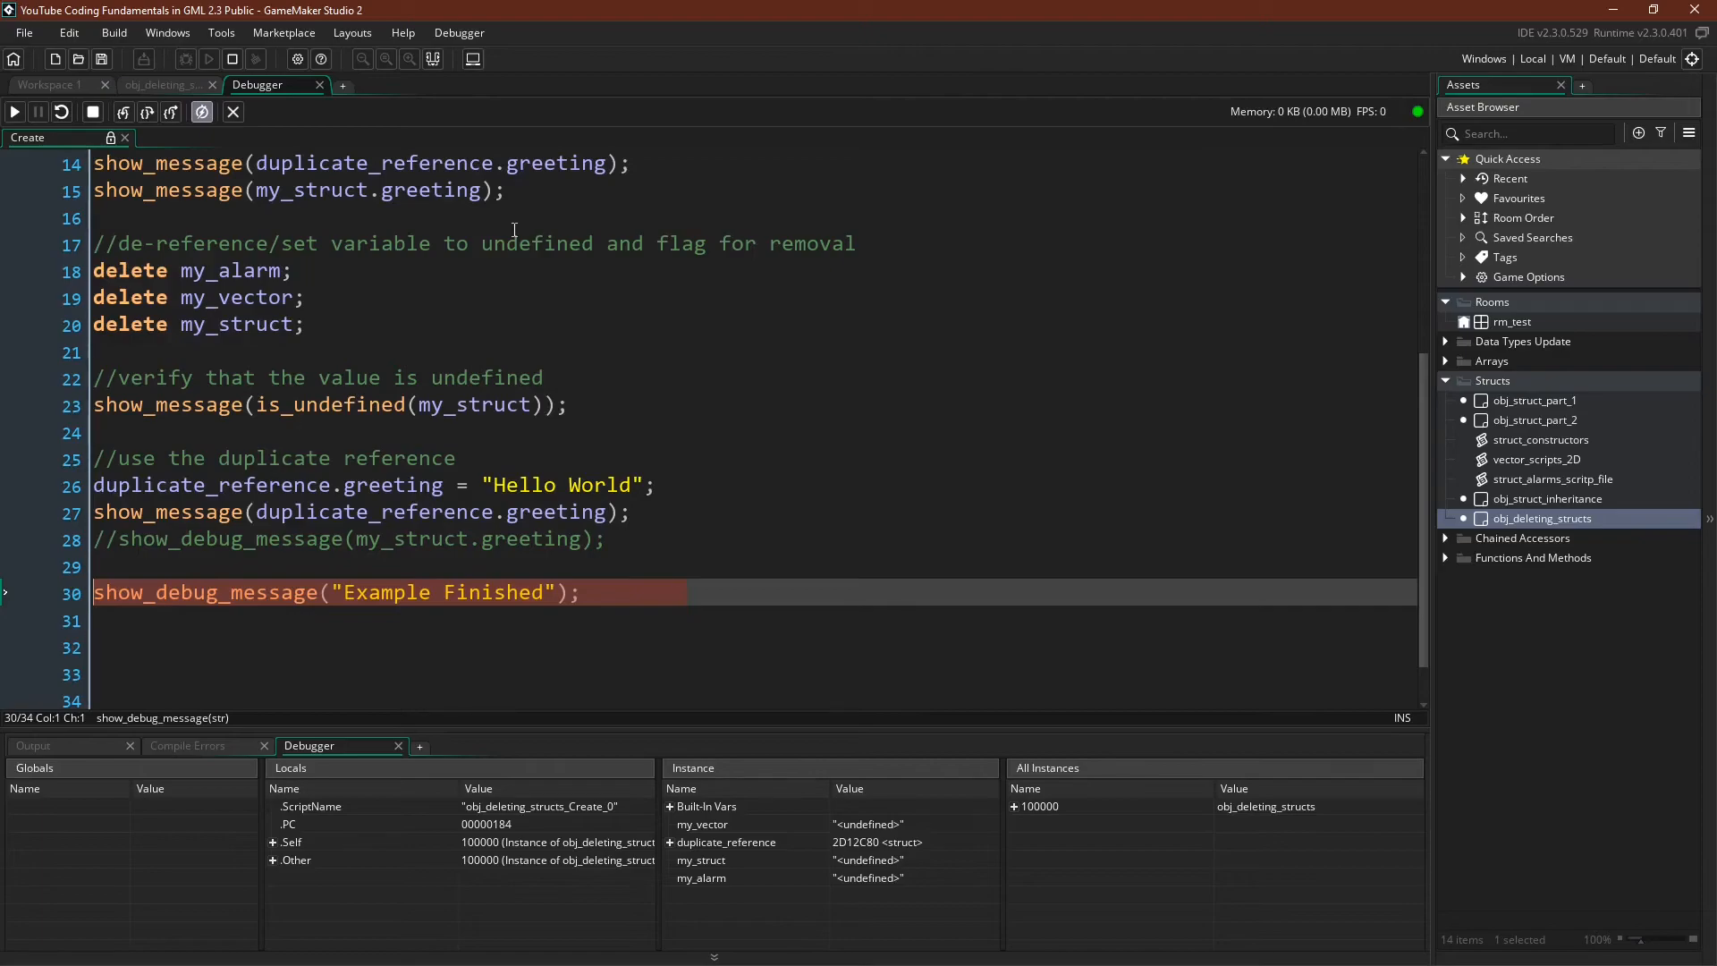
pyautogui.moveTo(421, 424)
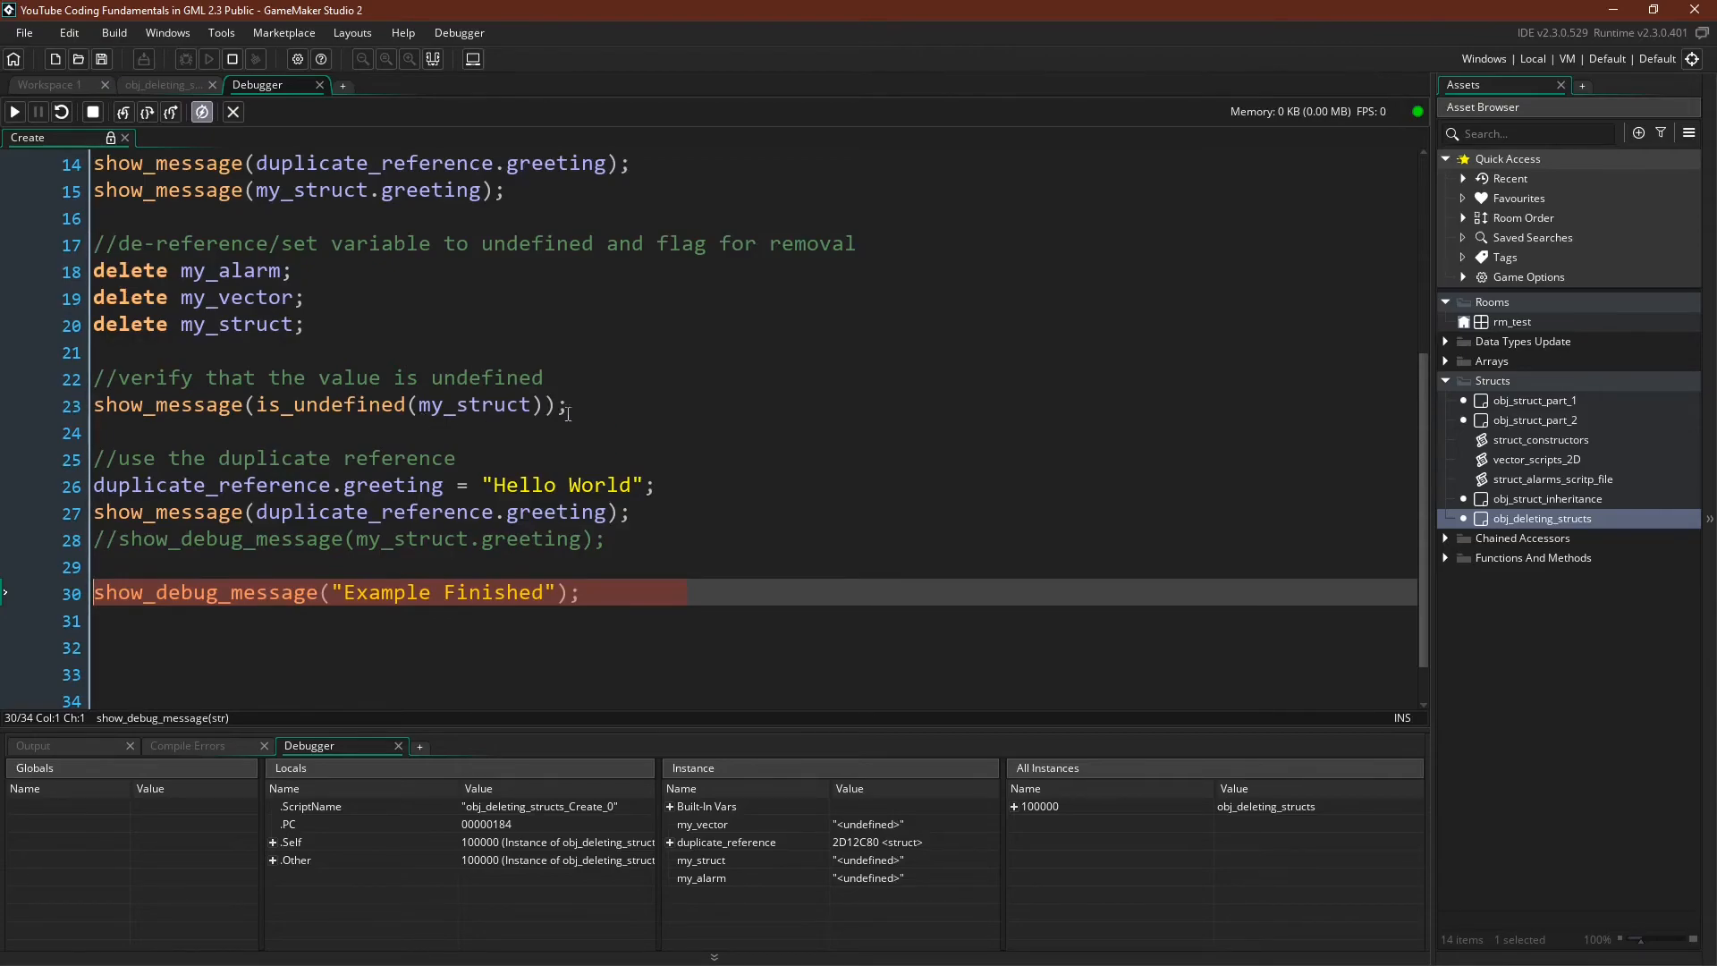
pyautogui.moveTo(323, 511)
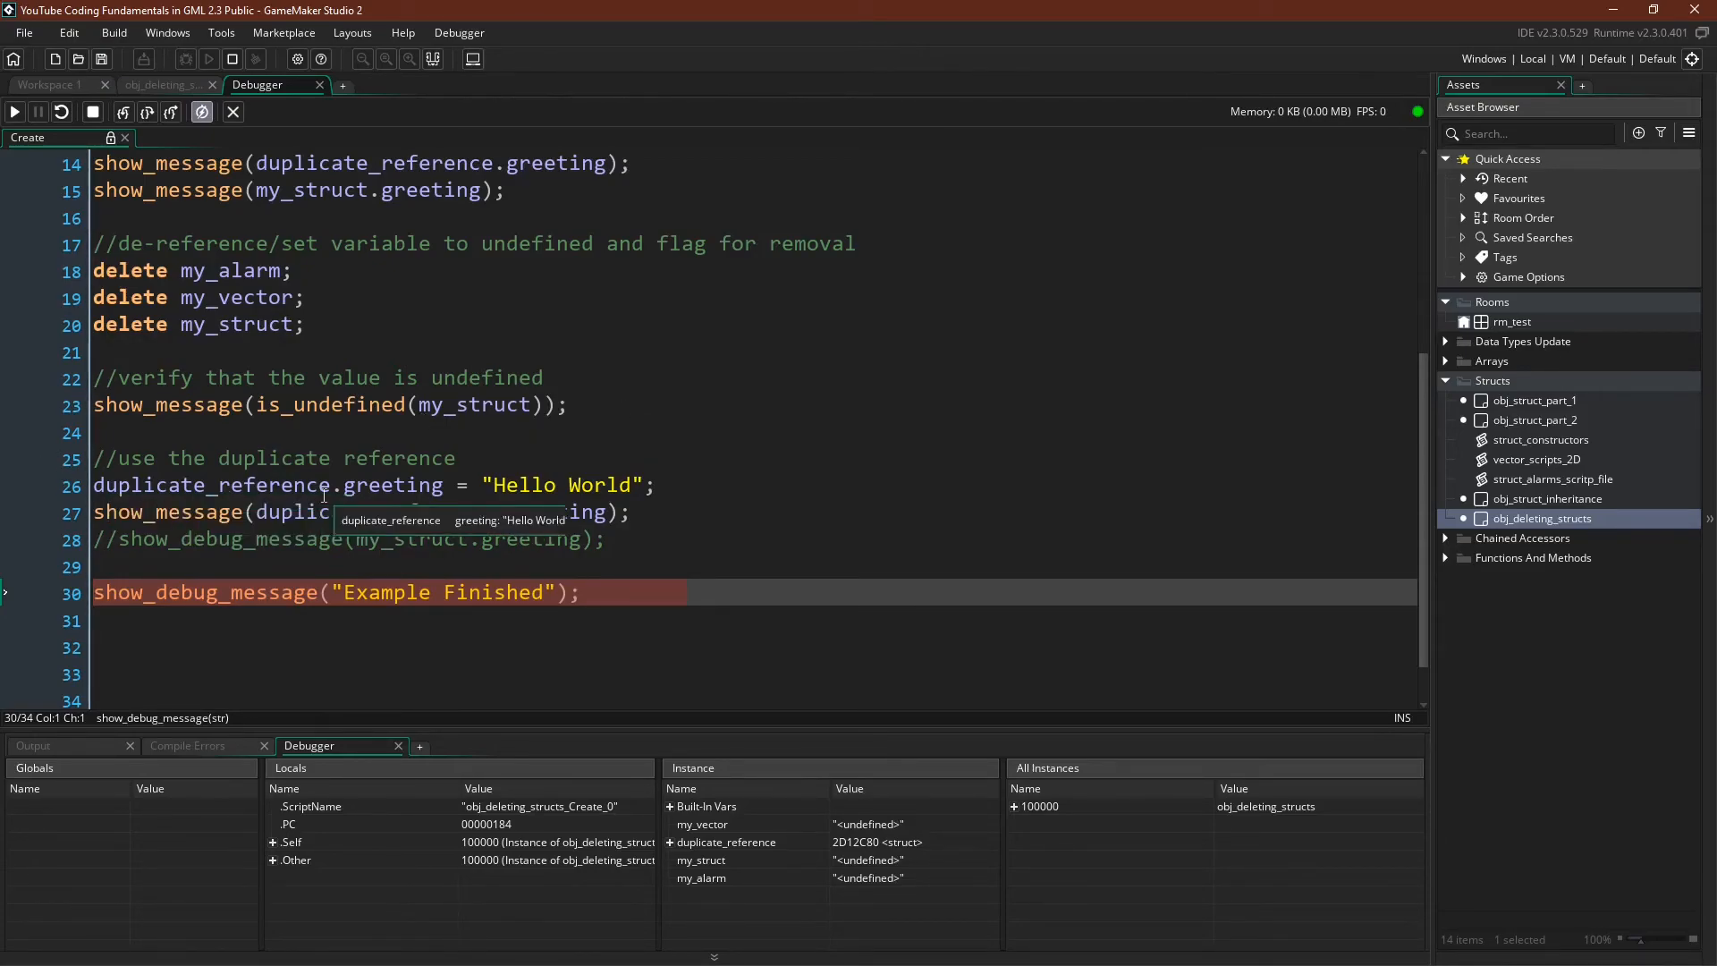